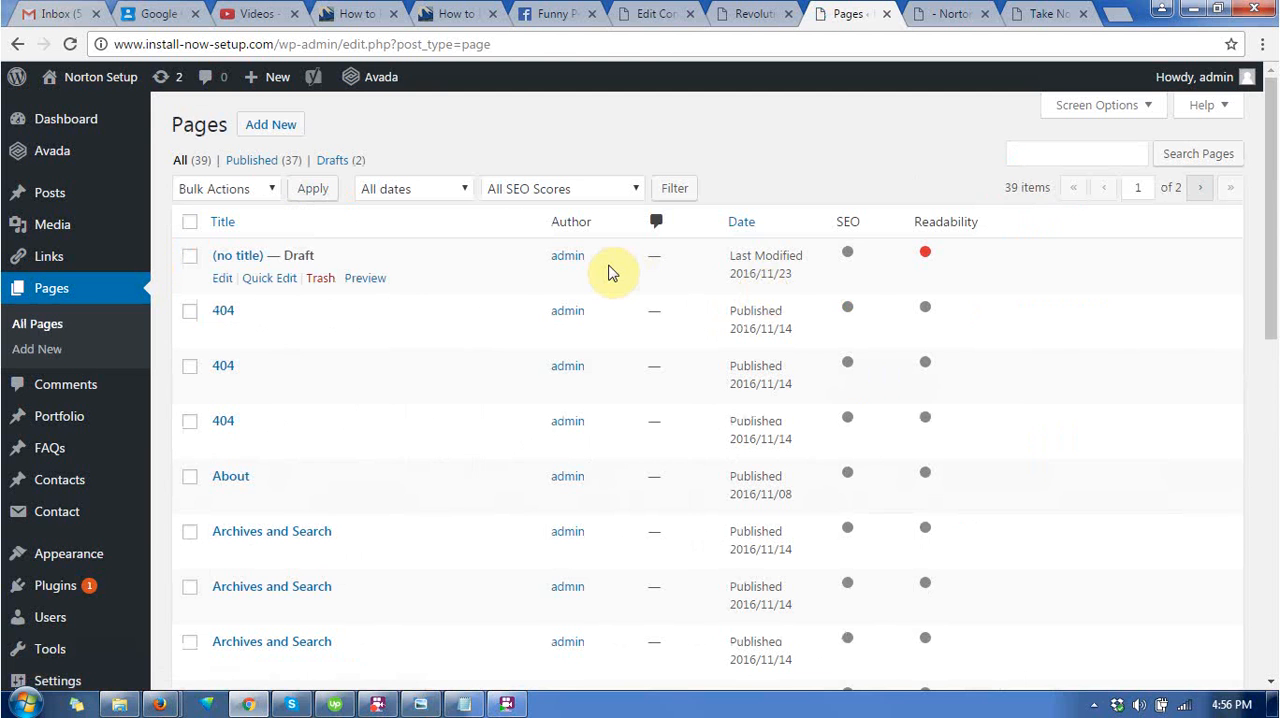
{"action": "mouse_move", "coordinate": [1237, 225]}
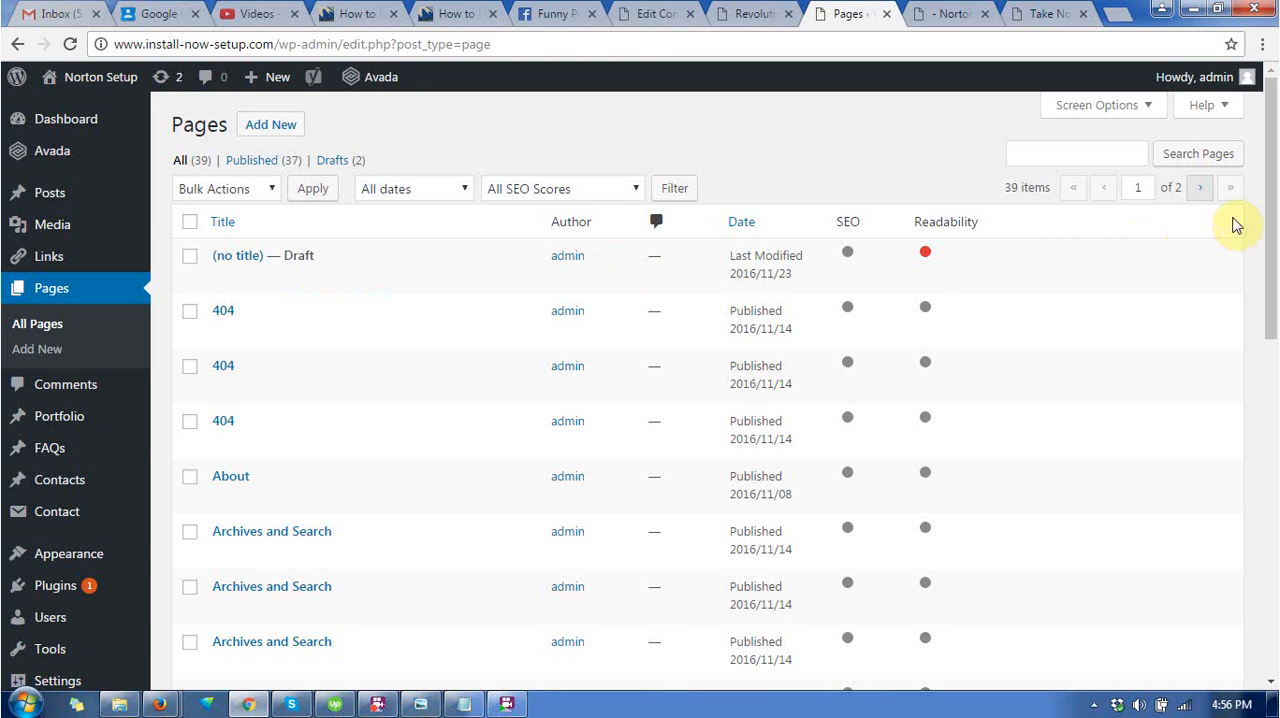
Step: Create a new page in Fusion Builder holding one full-width 1/1 column
{"action": "scroll", "scroll_direction": "down", "scroll_amount": 3}
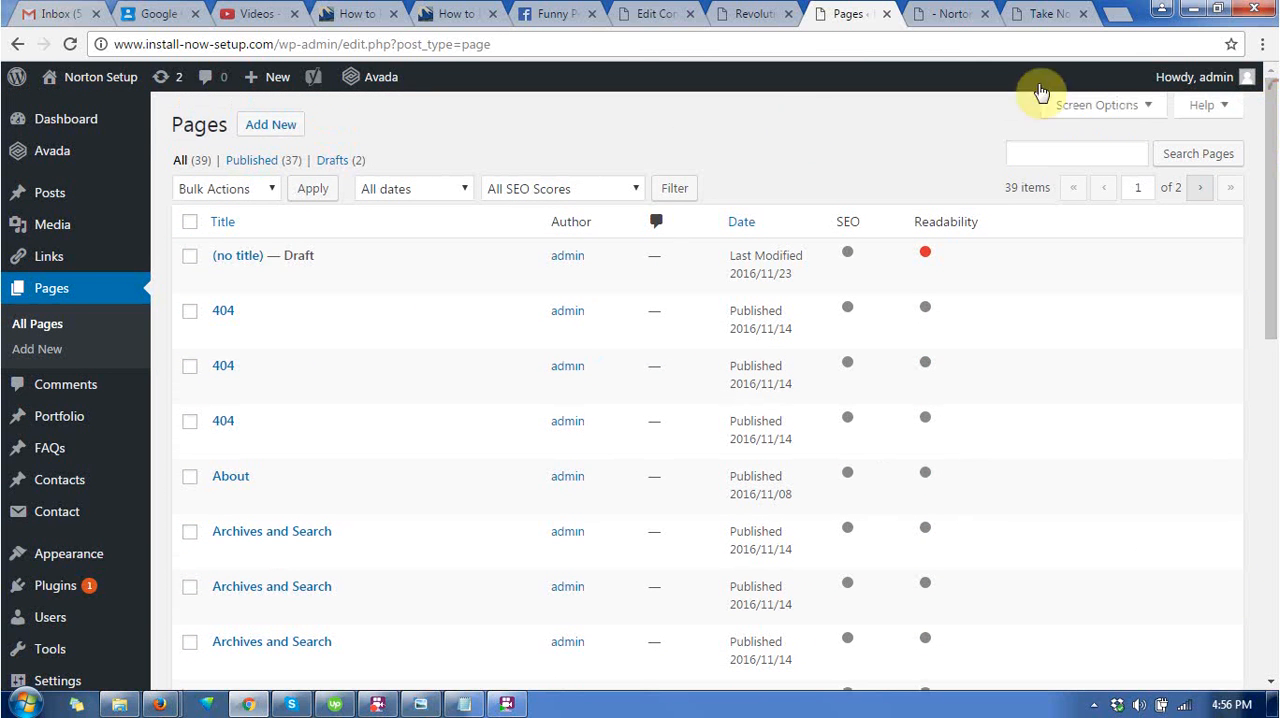
{"action": "mouse_move", "coordinate": [445, 119]}
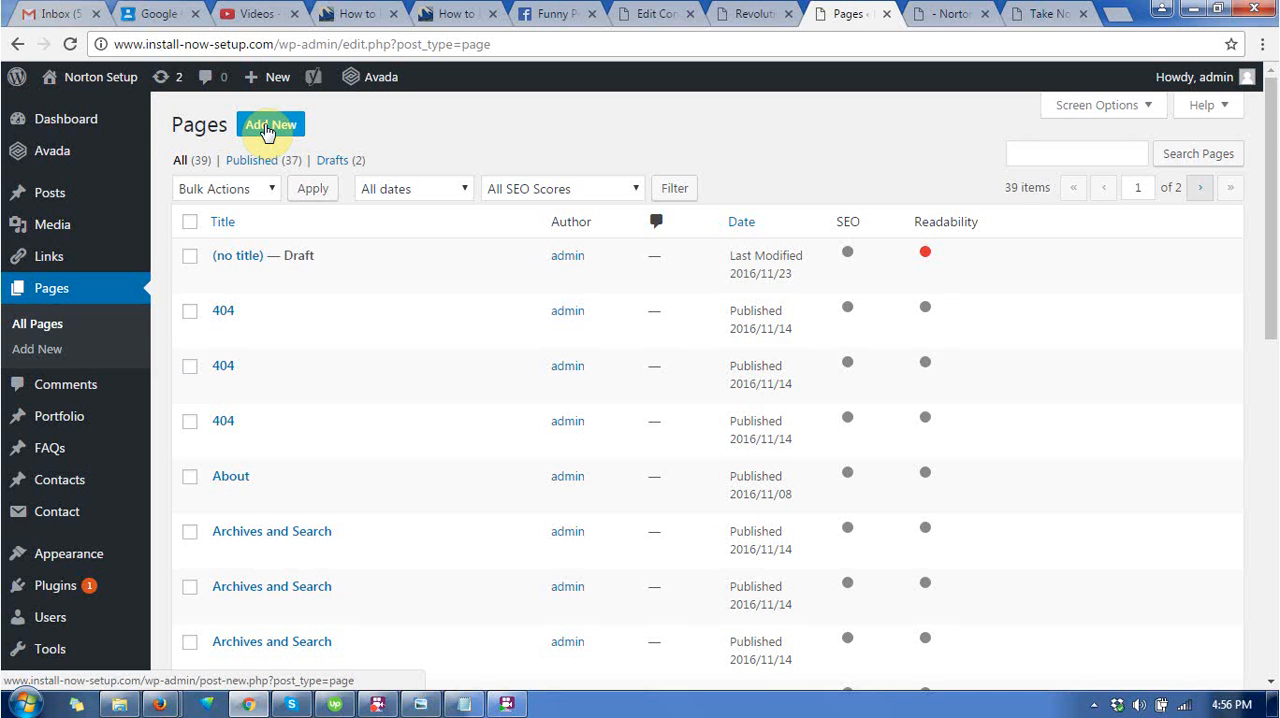
{"action": "left_click", "coordinate": [270, 124]}
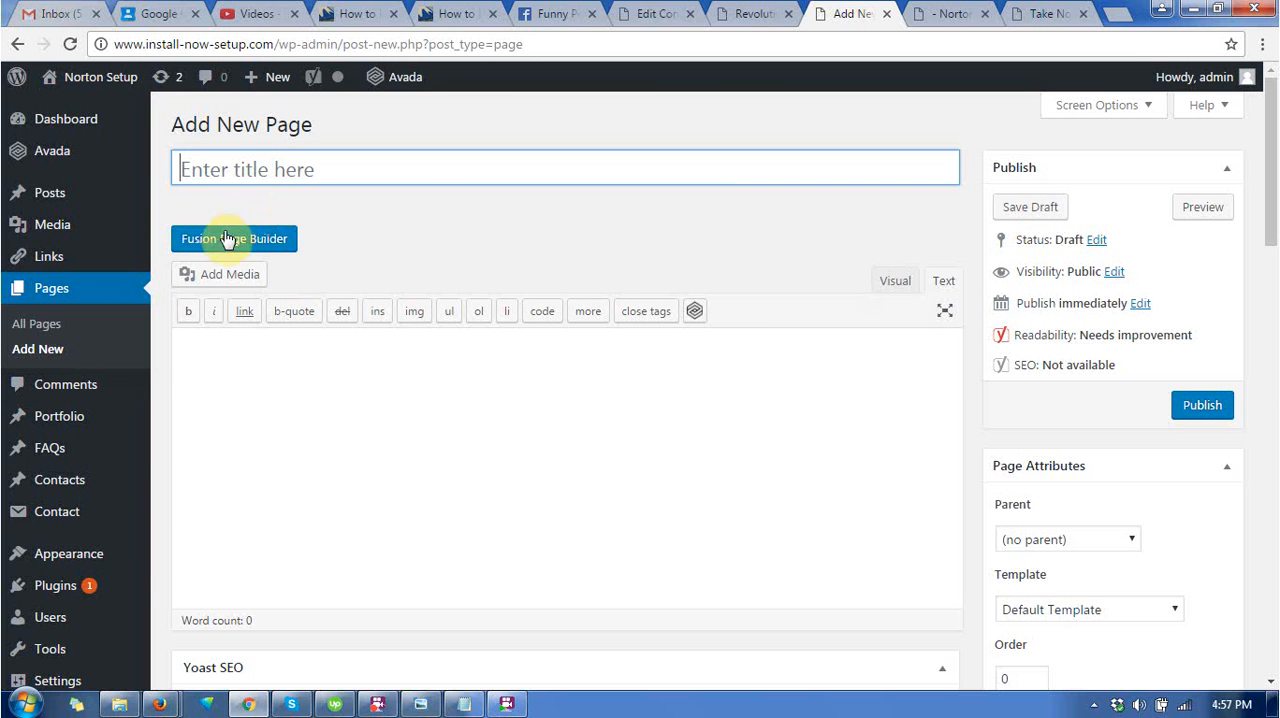
{"action": "left_click", "coordinate": [234, 238]}
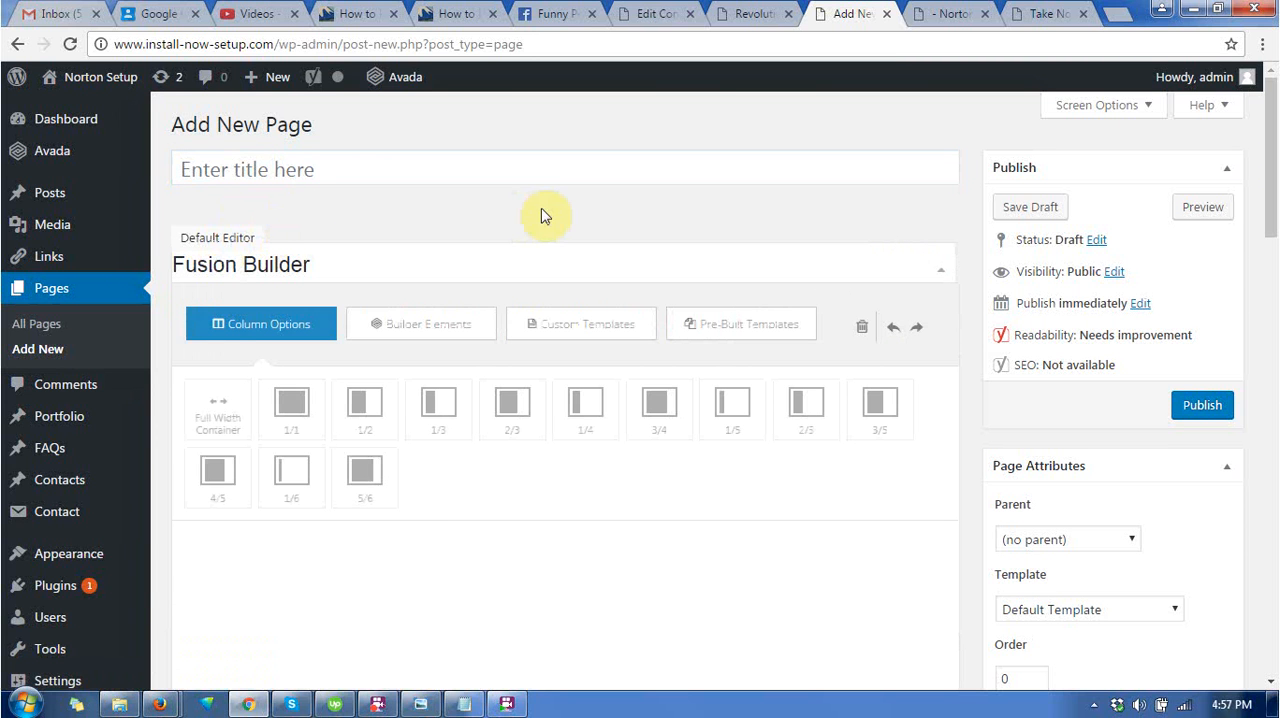
{"action": "mouse_move", "coordinate": [367, 323]}
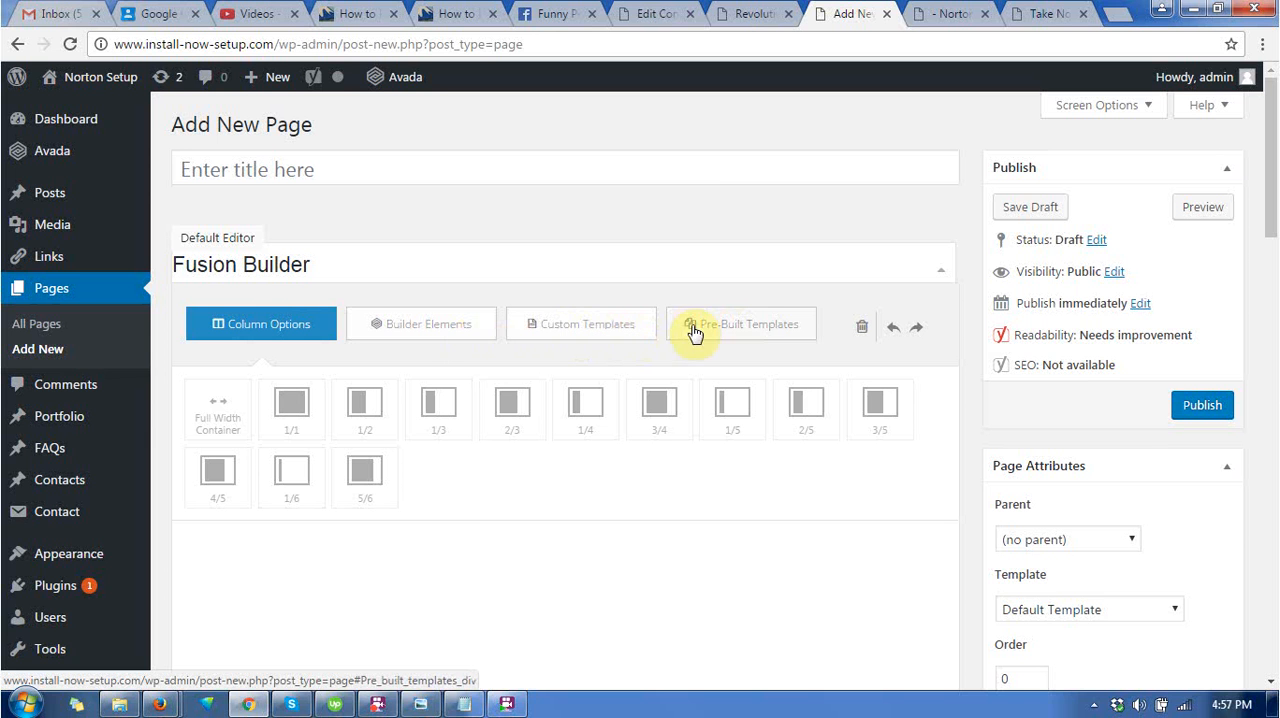
{"action": "scroll", "scroll_direction": "down", "scroll_amount": 3}
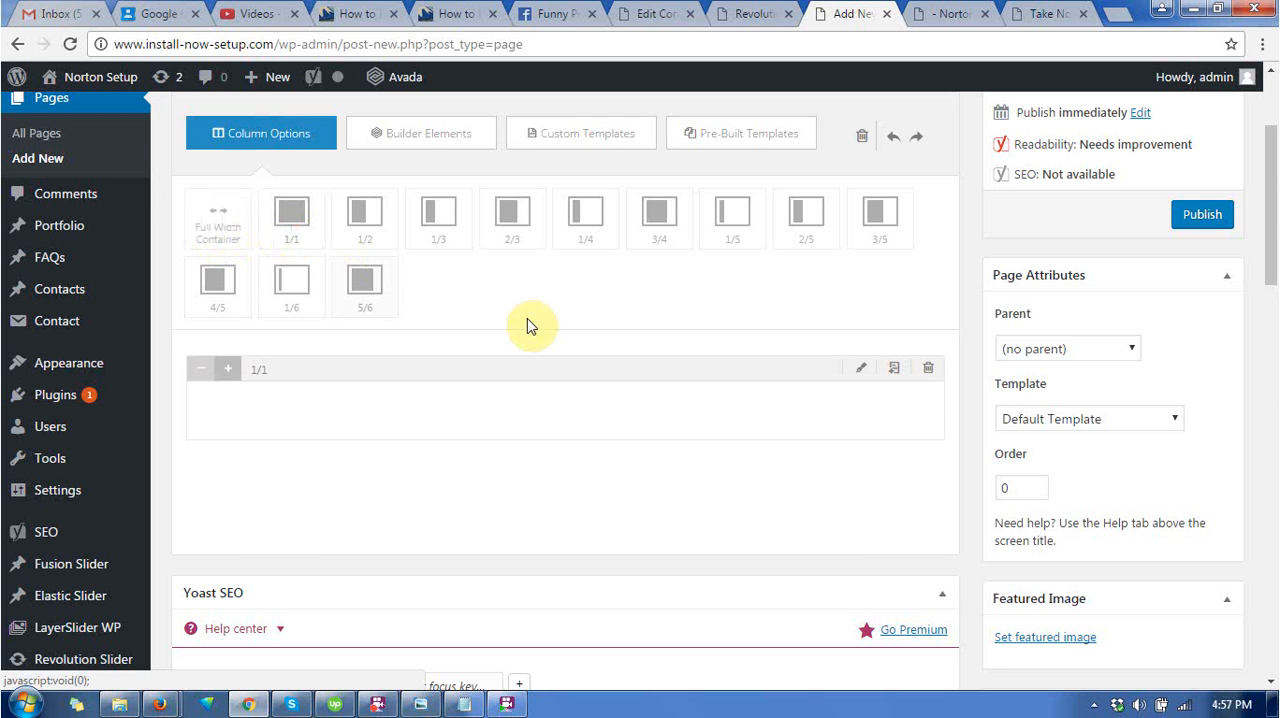
Step: Insert a four-column Counter Box element into the 1/1 column
{"action": "left_click", "coordinate": [421, 133]}
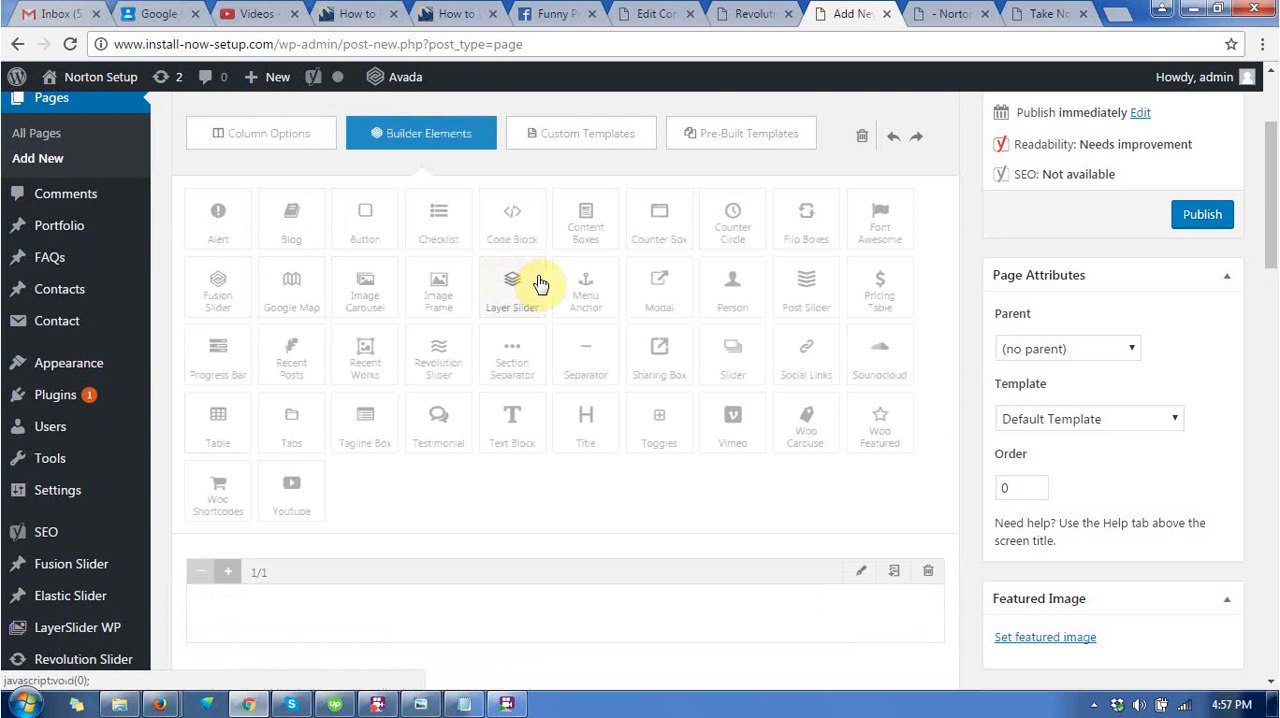
{"action": "scroll", "scroll_direction": "down", "scroll_amount": 3}
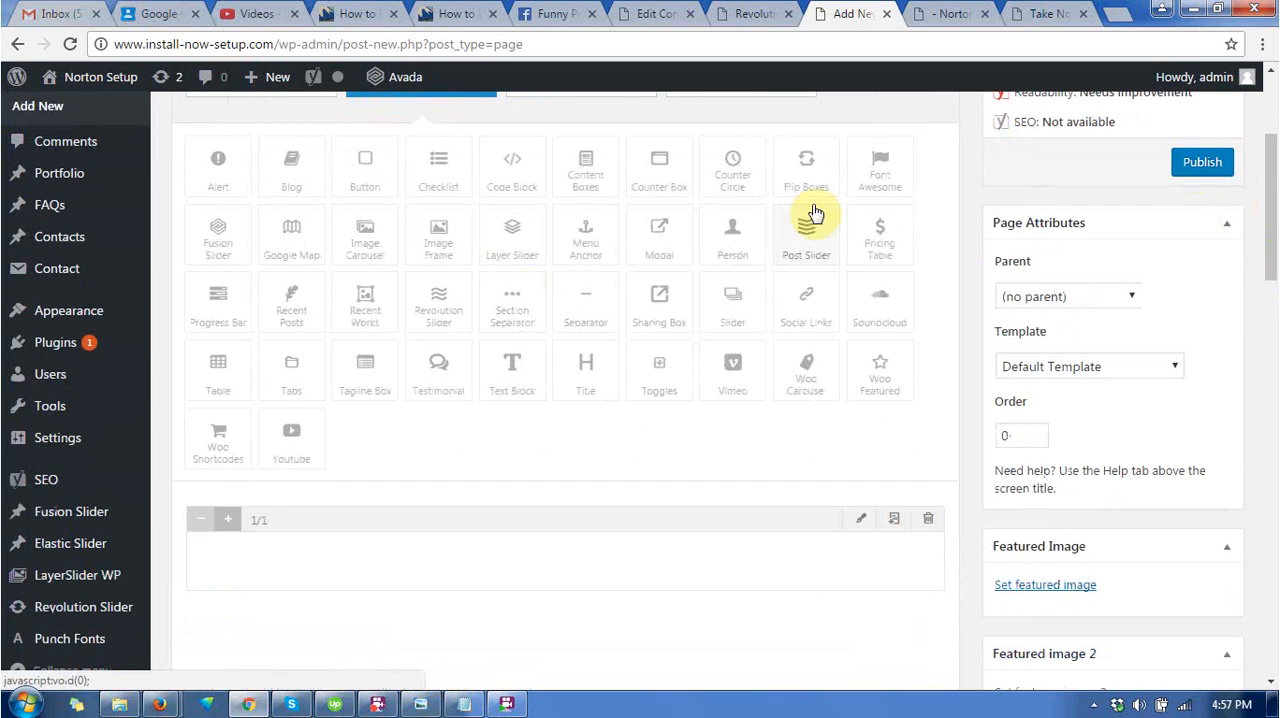
{"action": "mouse_move", "coordinate": [732, 165]}
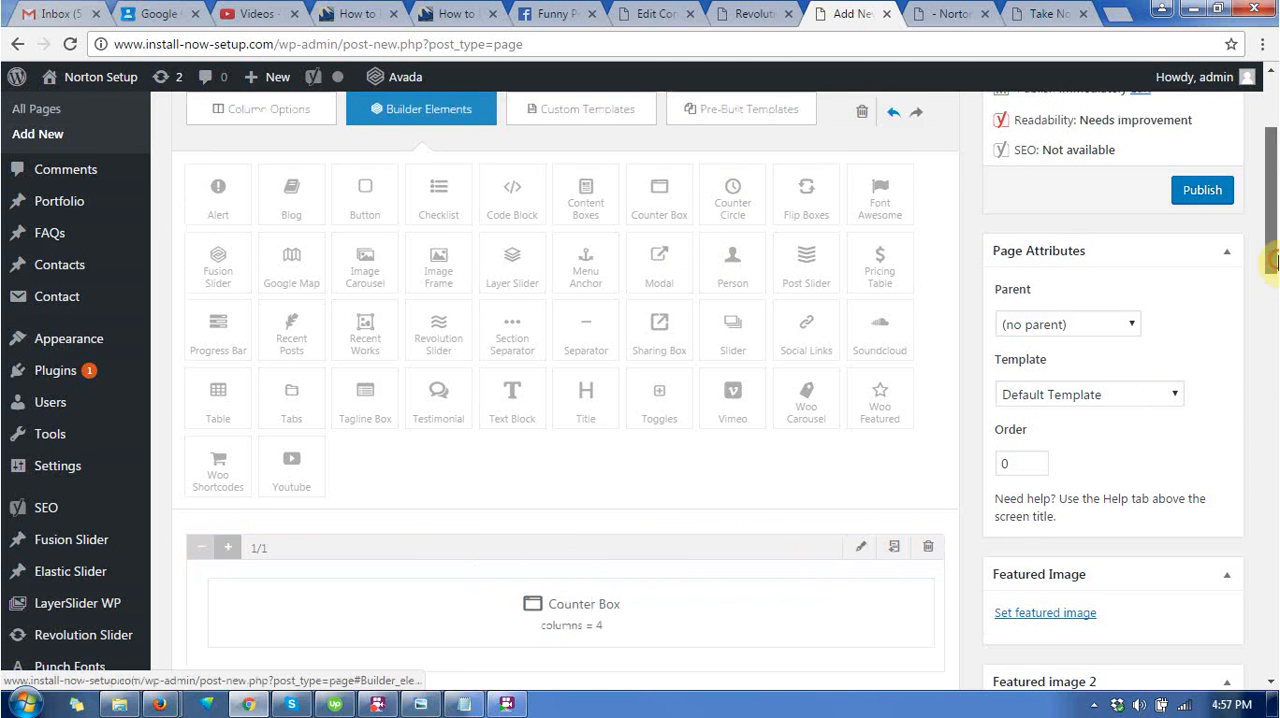
{"action": "scroll", "scroll_direction": "down", "scroll_amount": 3}
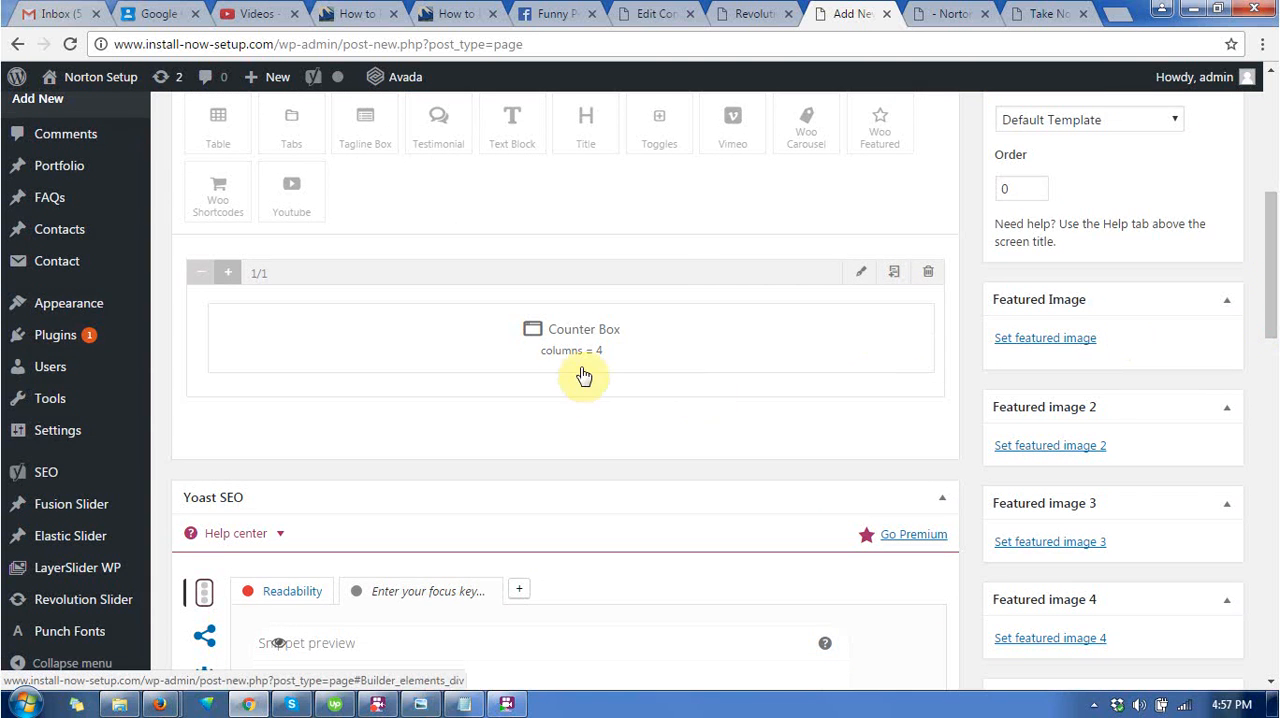
{"action": "mouse_move", "coordinate": [886, 331]}
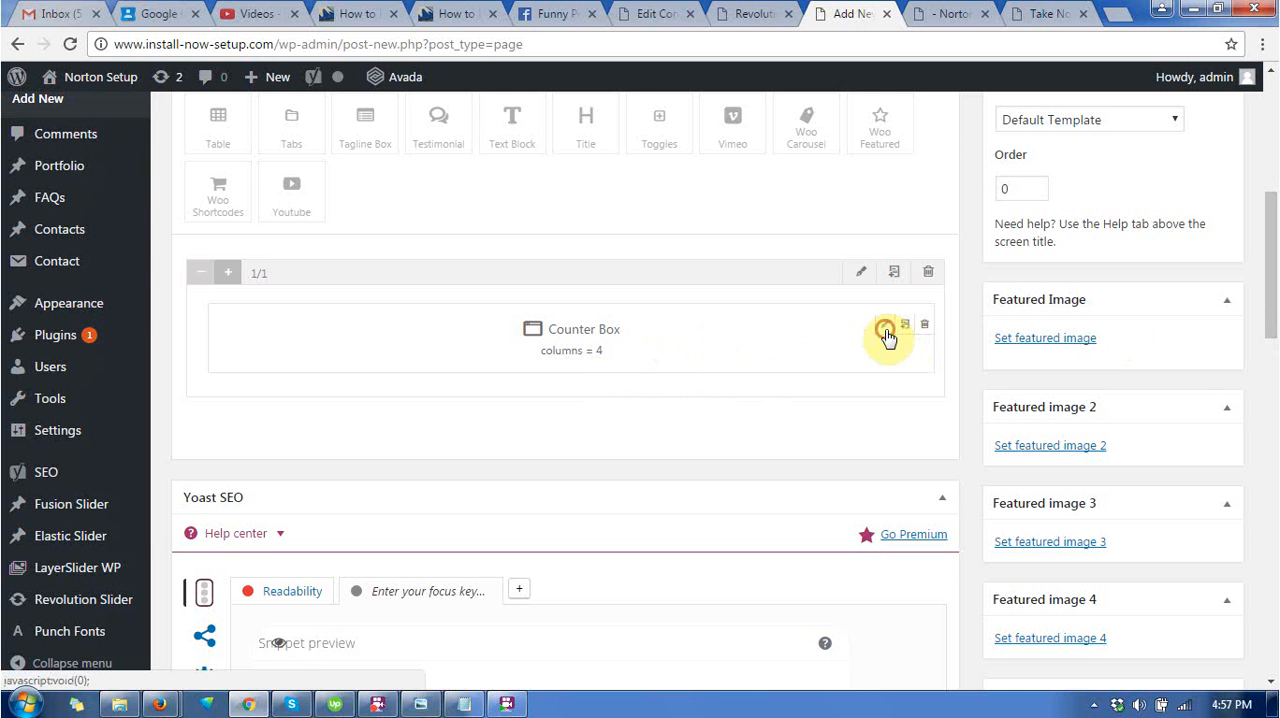
Step: Open the Counter Box settings and change Number of Columns to 2
{"action": "left_click", "coordinate": [886, 330]}
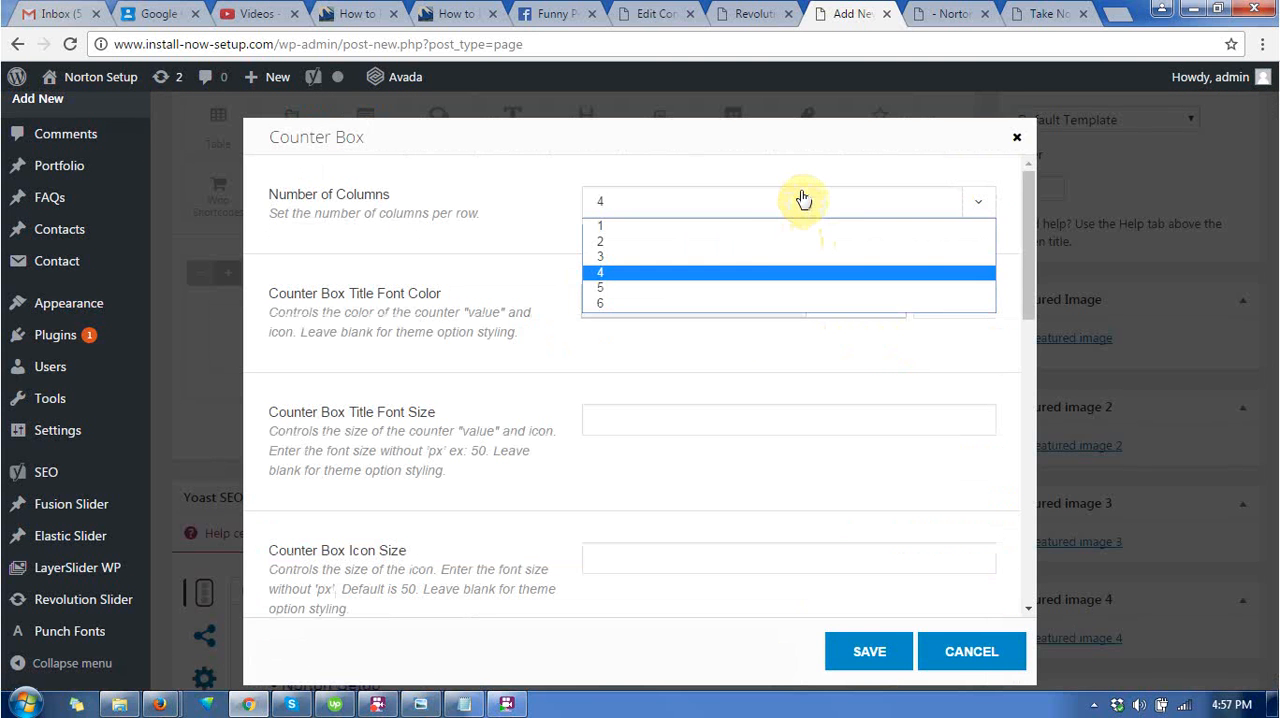
{"action": "left_click", "coordinate": [599, 241]}
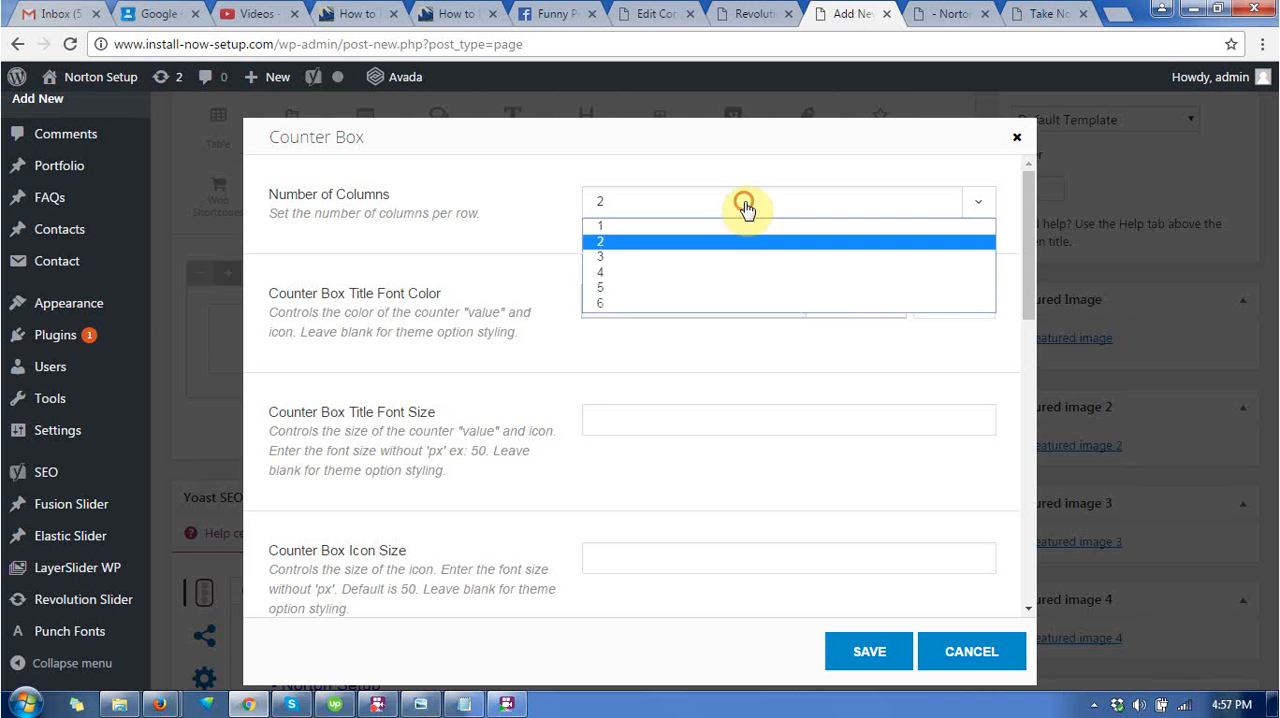
{"action": "left_click", "coordinate": [599, 241]}
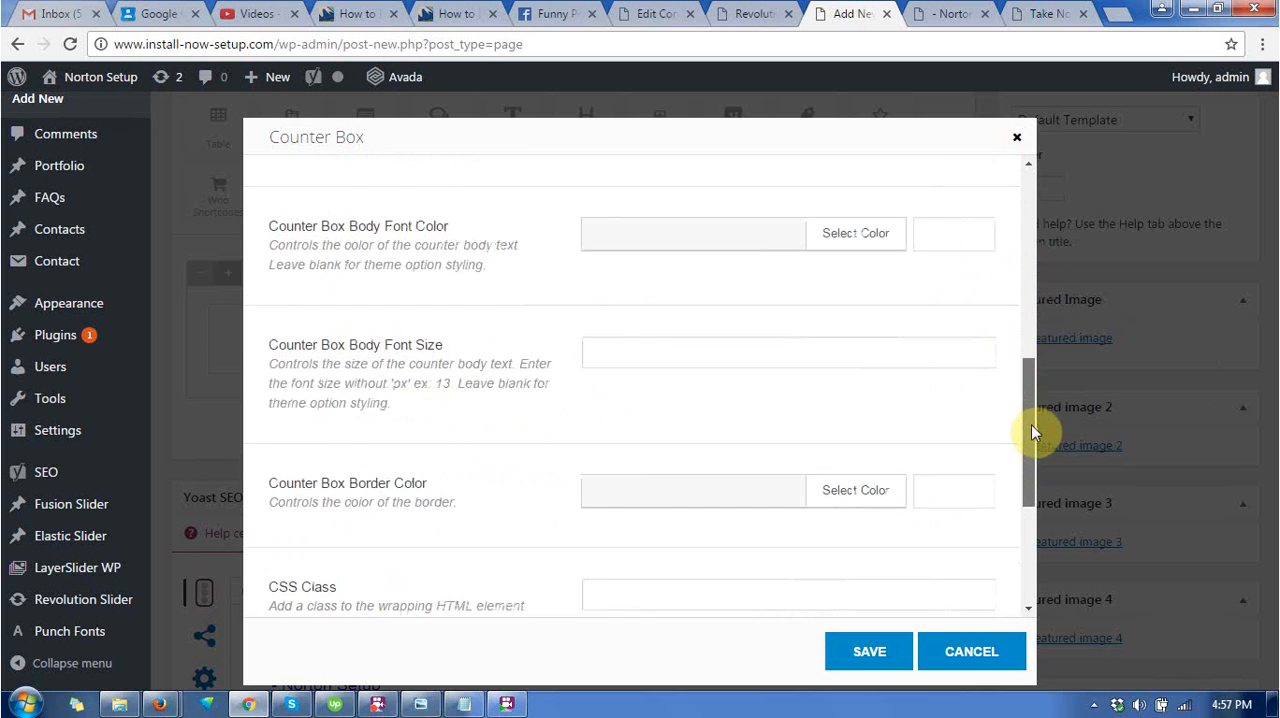
{"action": "scroll", "scroll_direction": "down", "scroll_amount": 3}
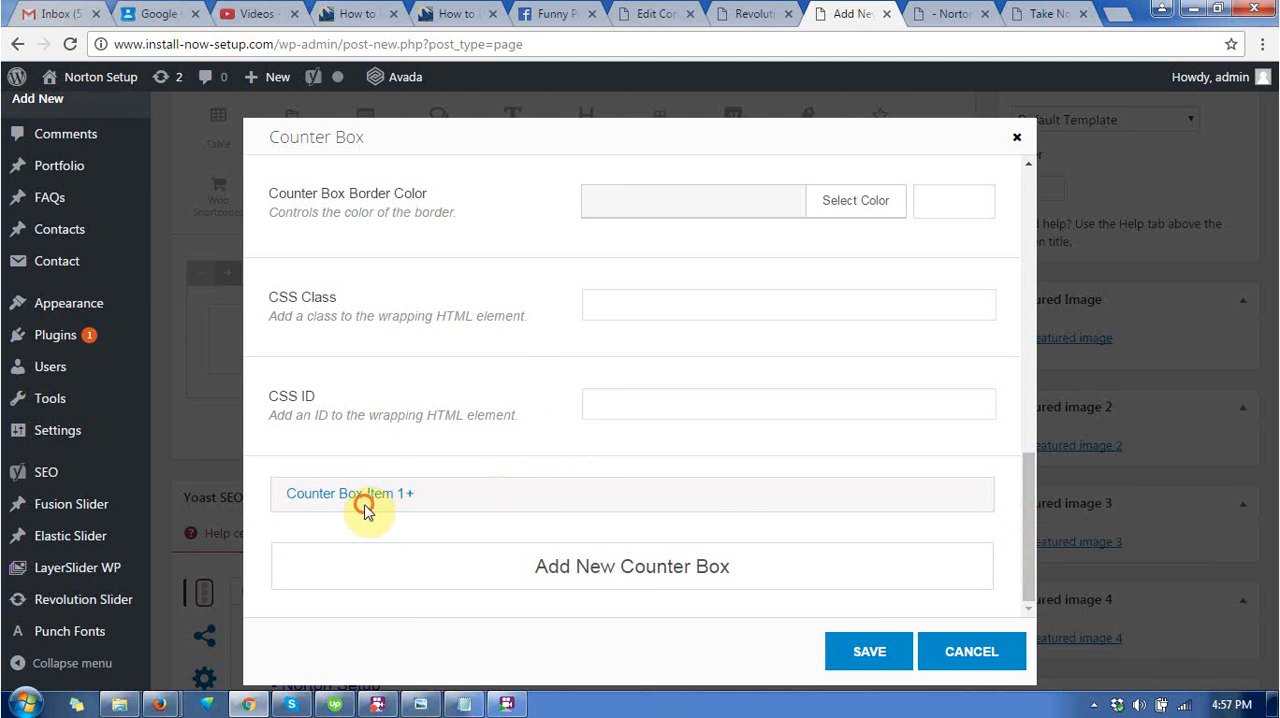
Step: Expand Counter Box Item 1 and enter a counter value of 70
{"action": "left_click", "coordinate": [349, 493]}
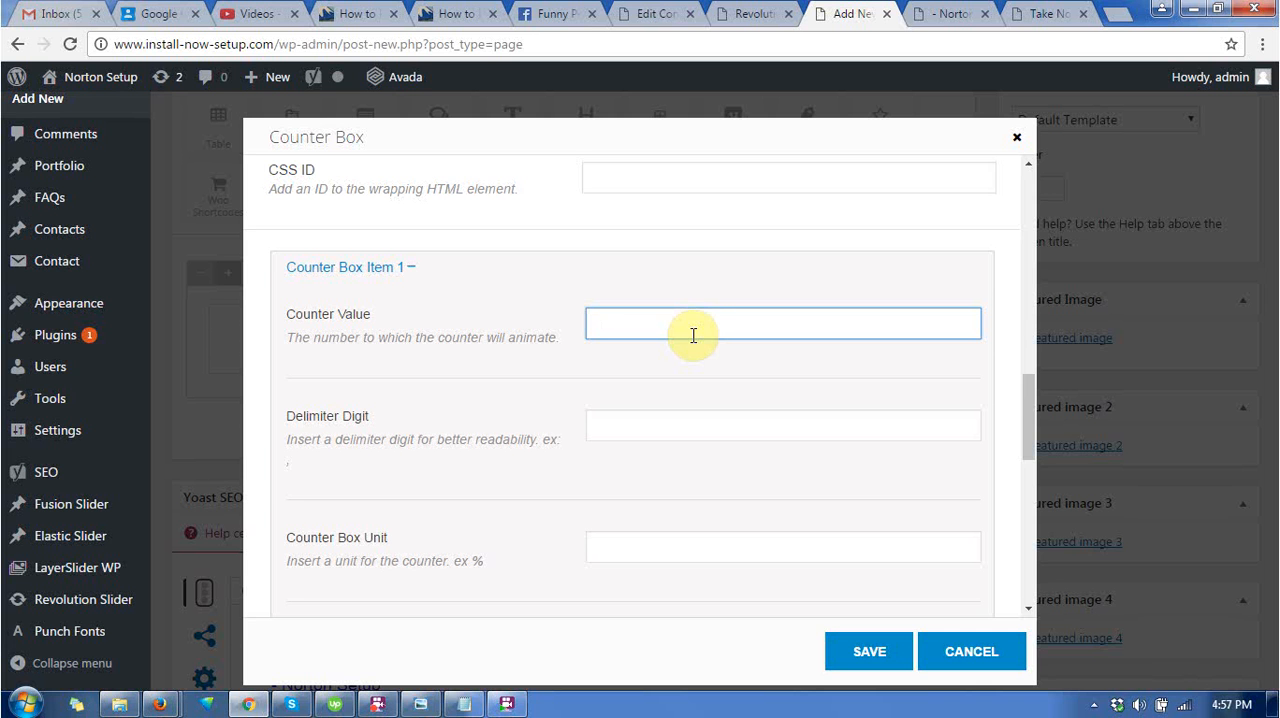
{"action": "type", "text": "70"}
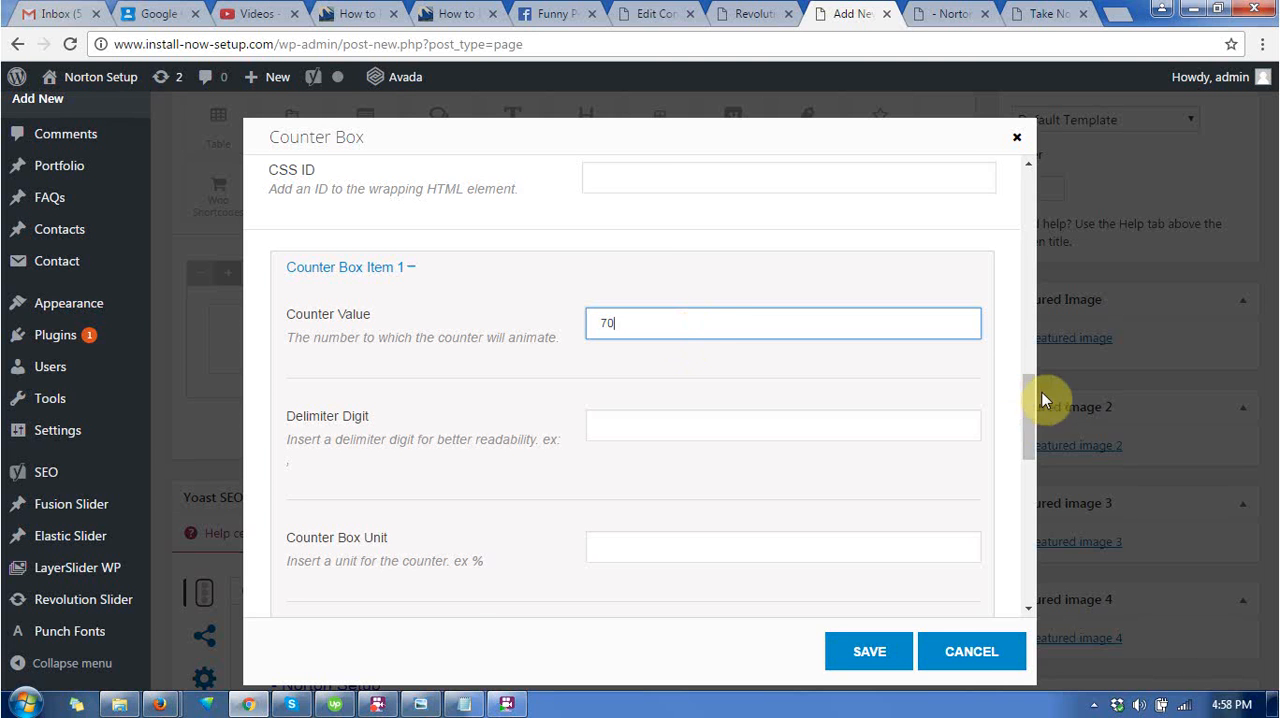
{"action": "scroll", "scroll_direction": "down", "scroll_amount": 3}
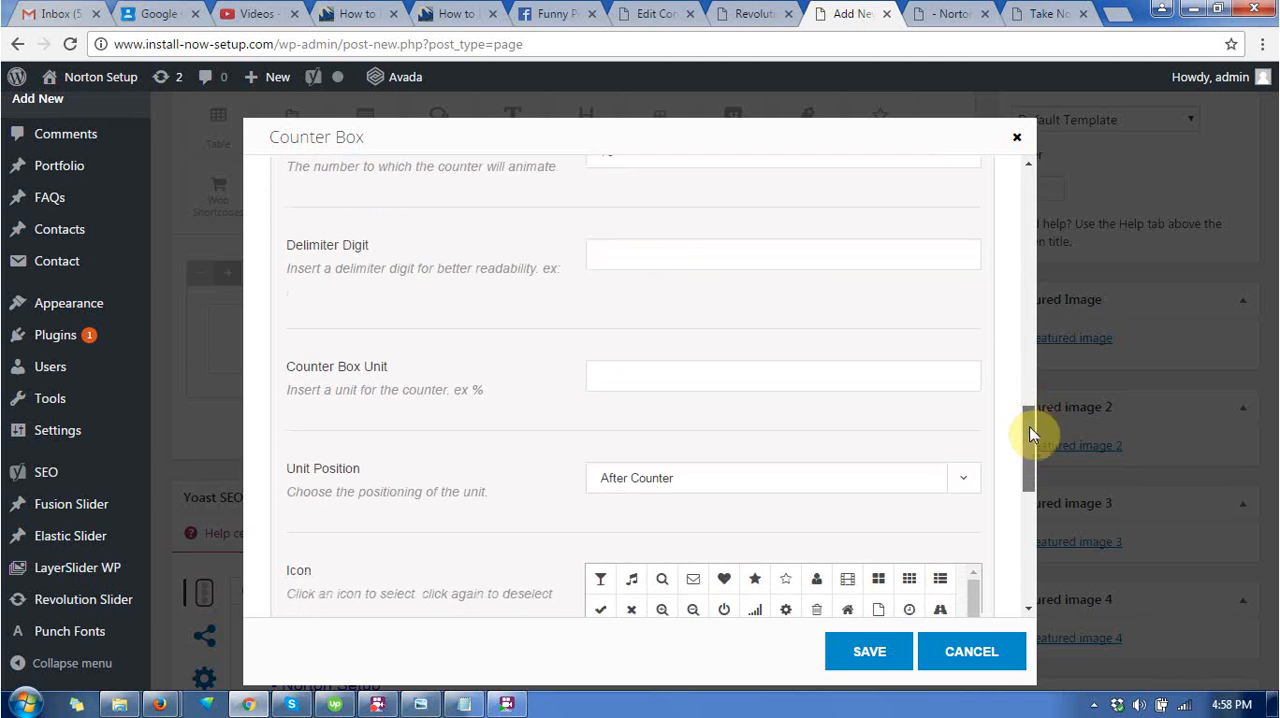
{"action": "scroll", "scroll_direction": "down", "scroll_amount": 3}
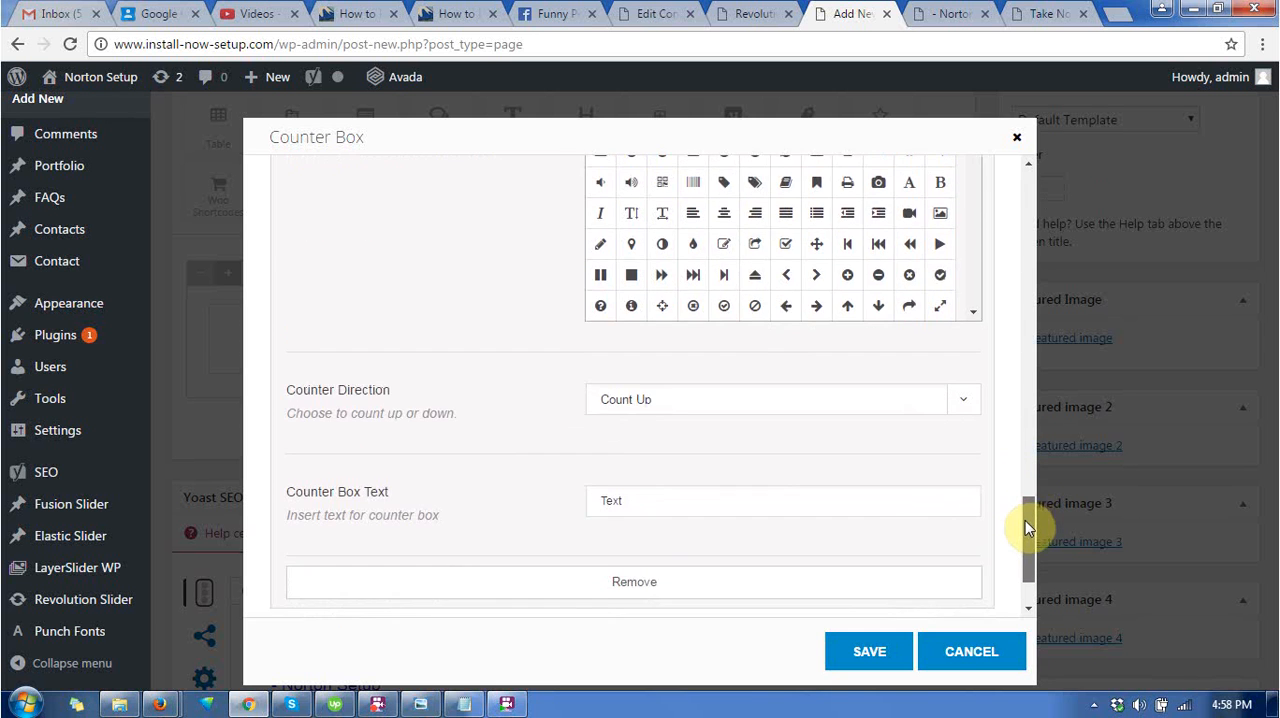
{"action": "scroll", "scroll_direction": "down", "scroll_amount": 3}
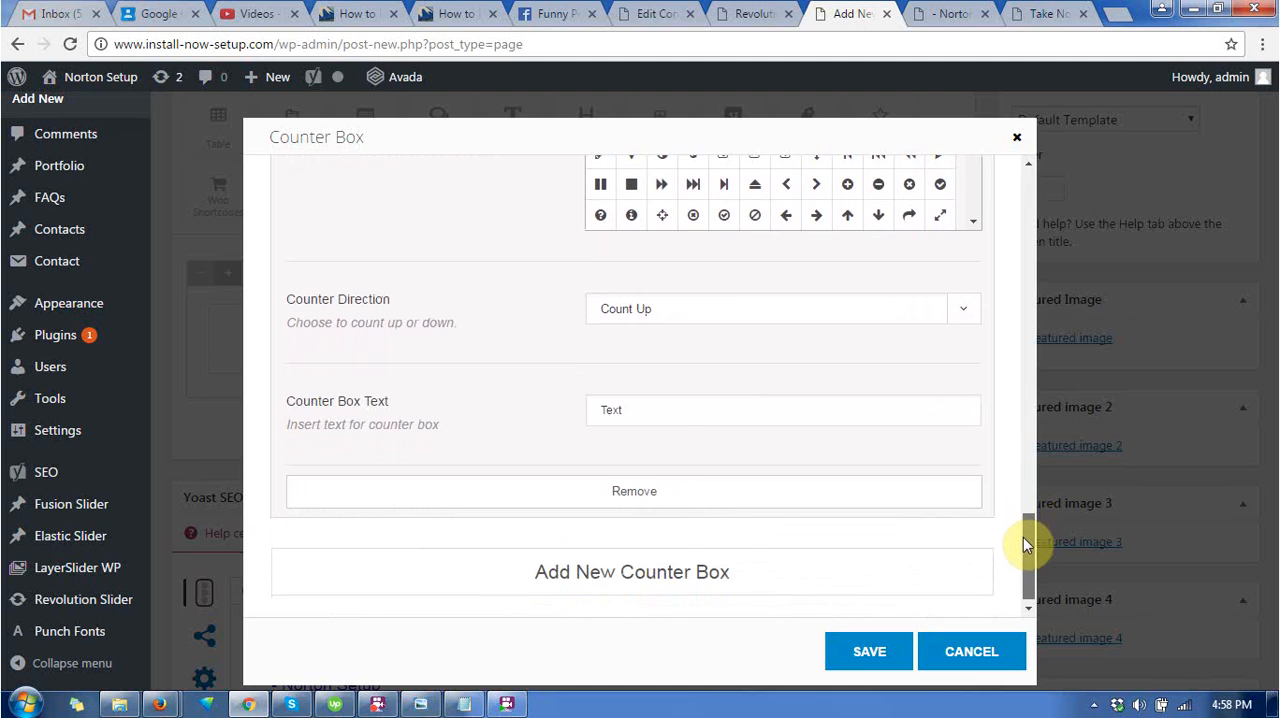
Step: Keep the counter counting up and set its text to 'surety' via spelling suggestion
{"action": "left_click", "coordinate": [780, 308]}
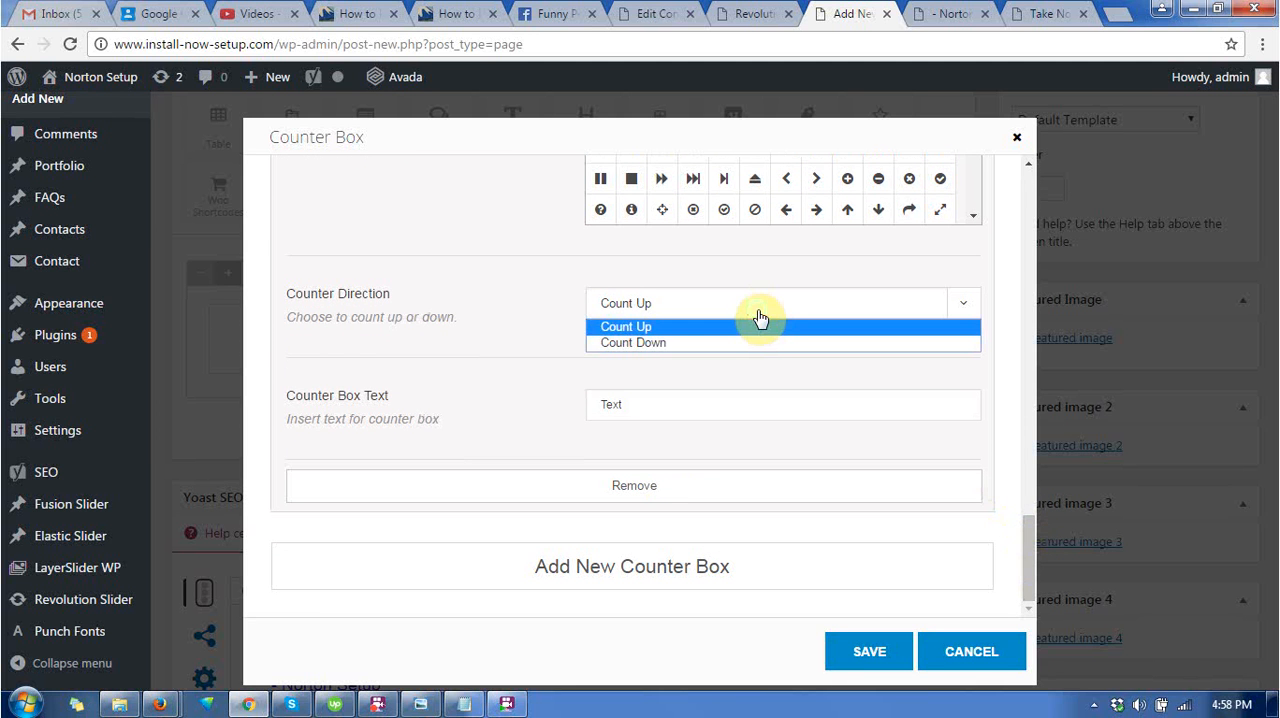
{"action": "left_click", "coordinate": [625, 326]}
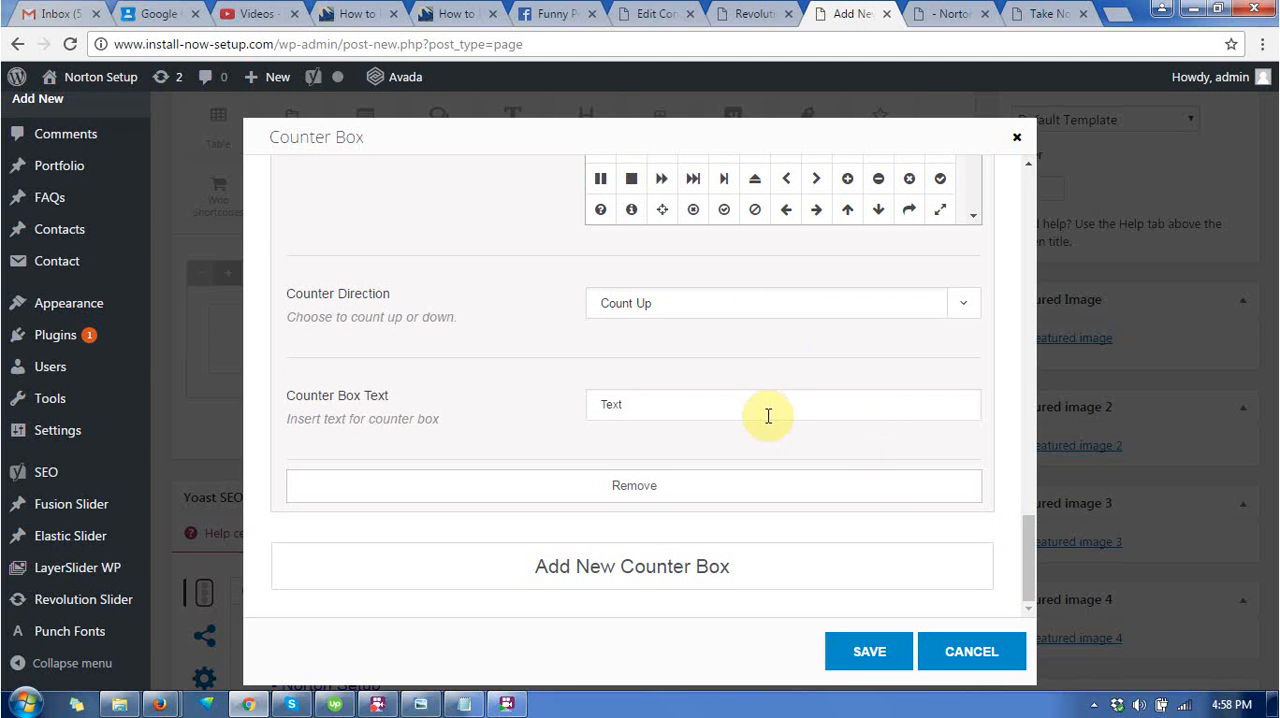
{"action": "left_click", "coordinate": [783, 404]}
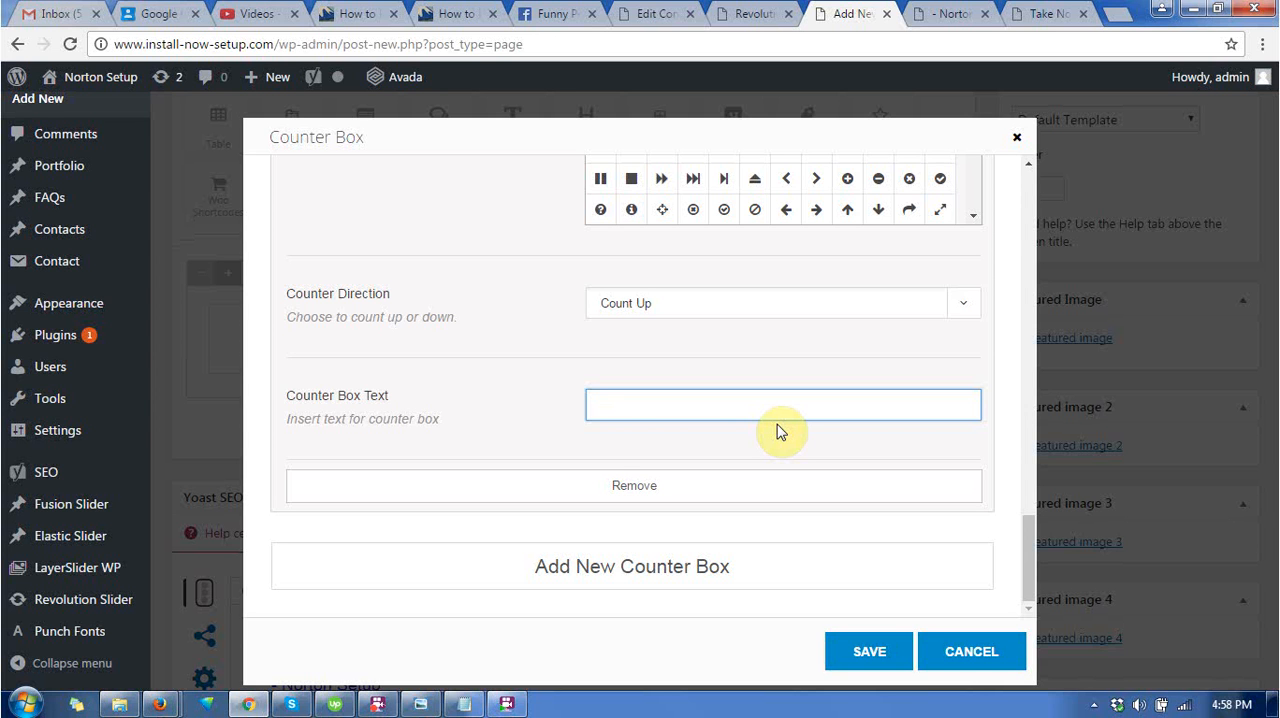
{"action": "type", "text": "su"}
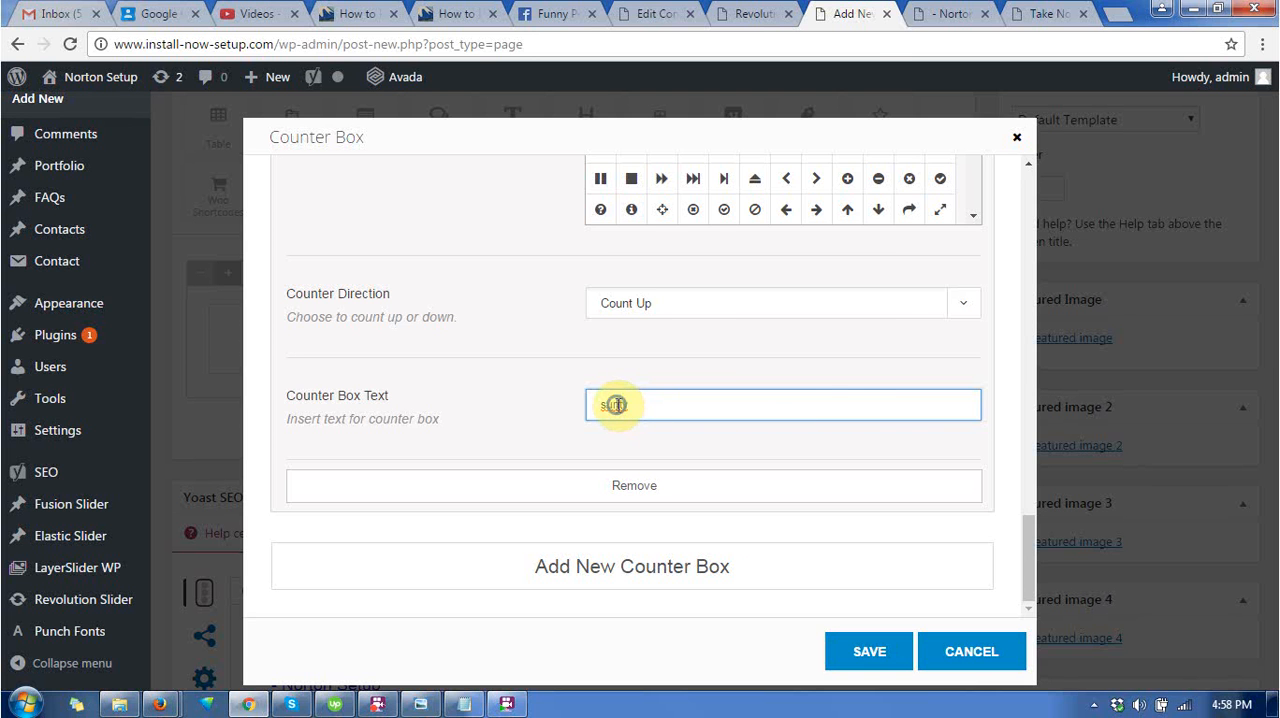
{"action": "right_click", "coordinate": [614, 405]}
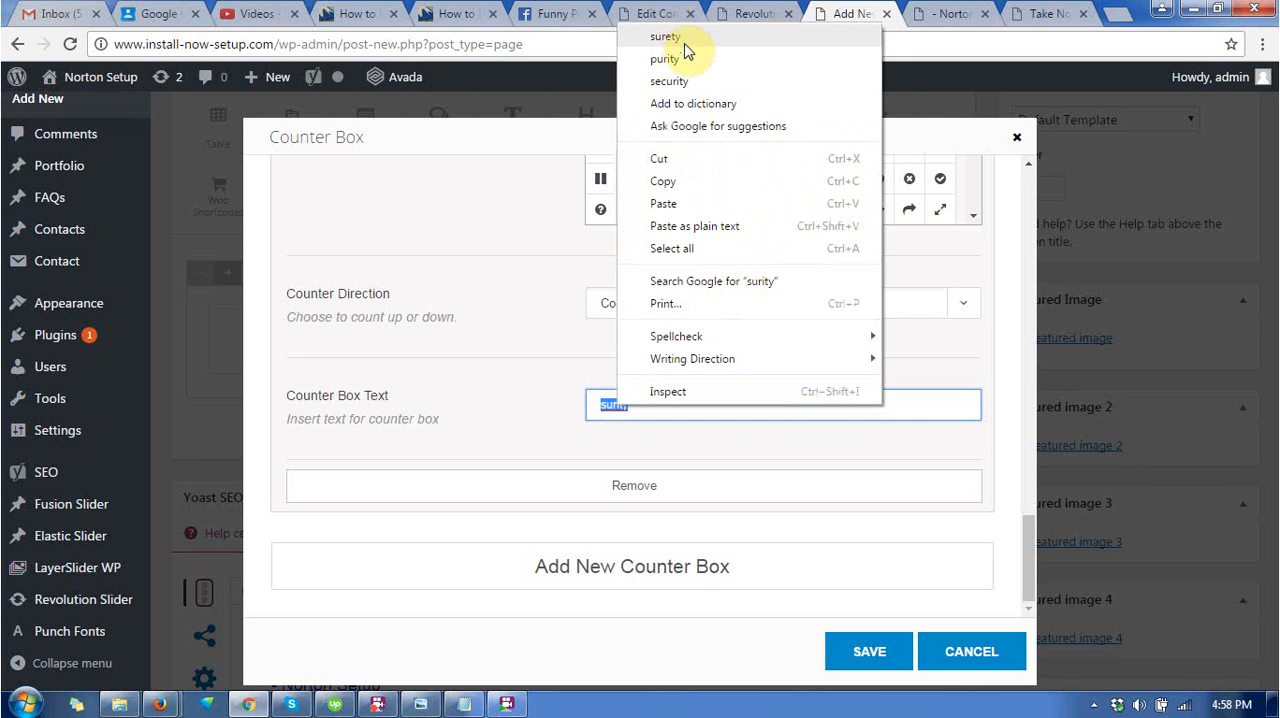
{"action": "left_click", "coordinate": [665, 37]}
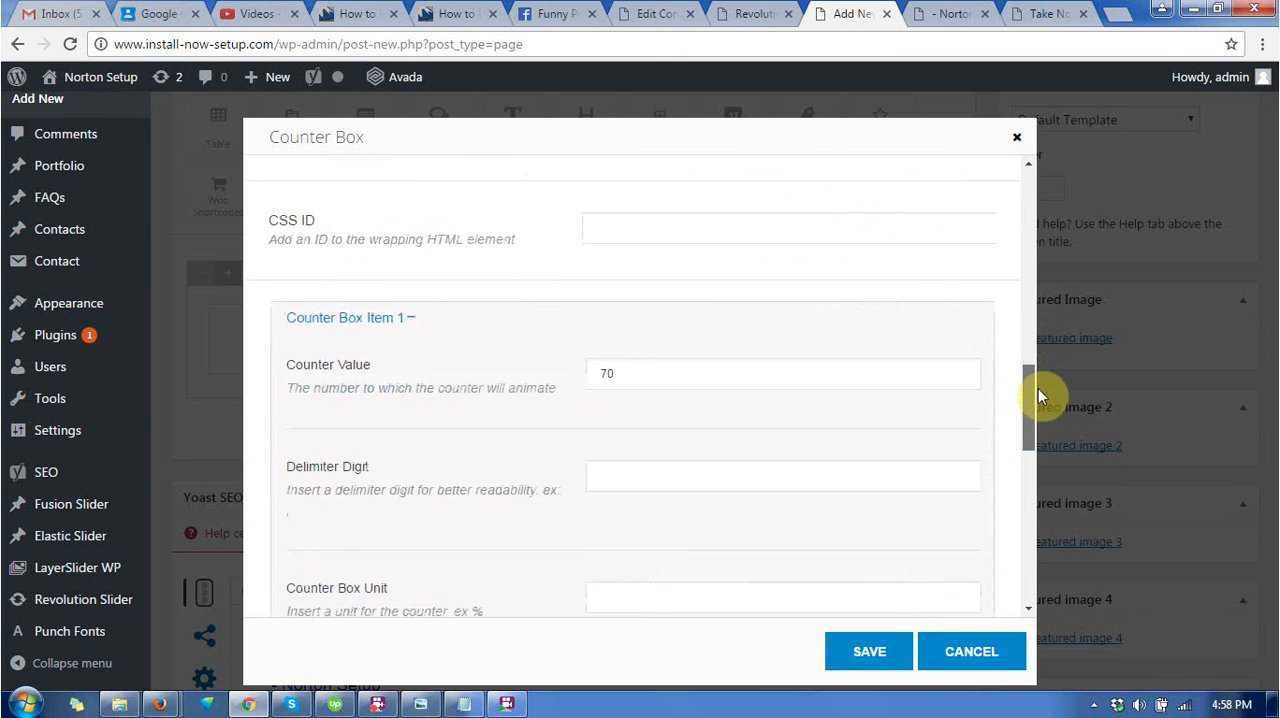
Step: Change the first counter's value from 70 to 100
{"action": "left_click", "coordinate": [783, 373]}
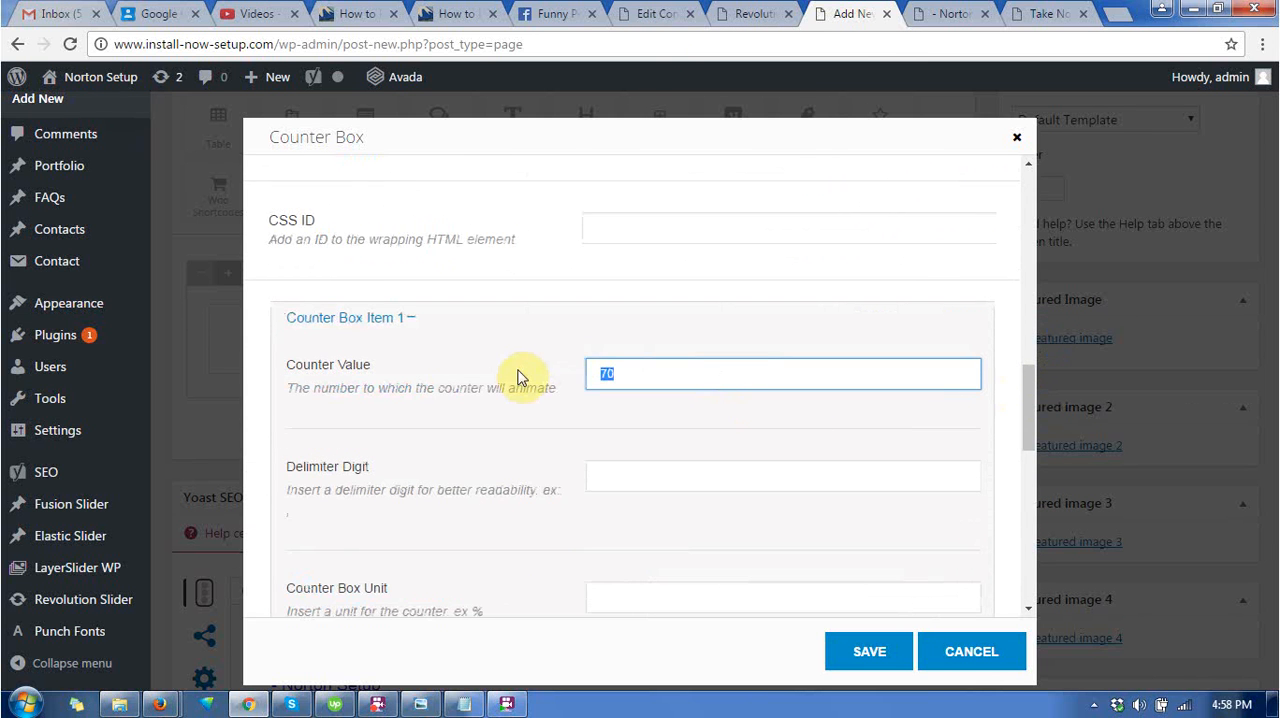
{"action": "type", "text": "100"}
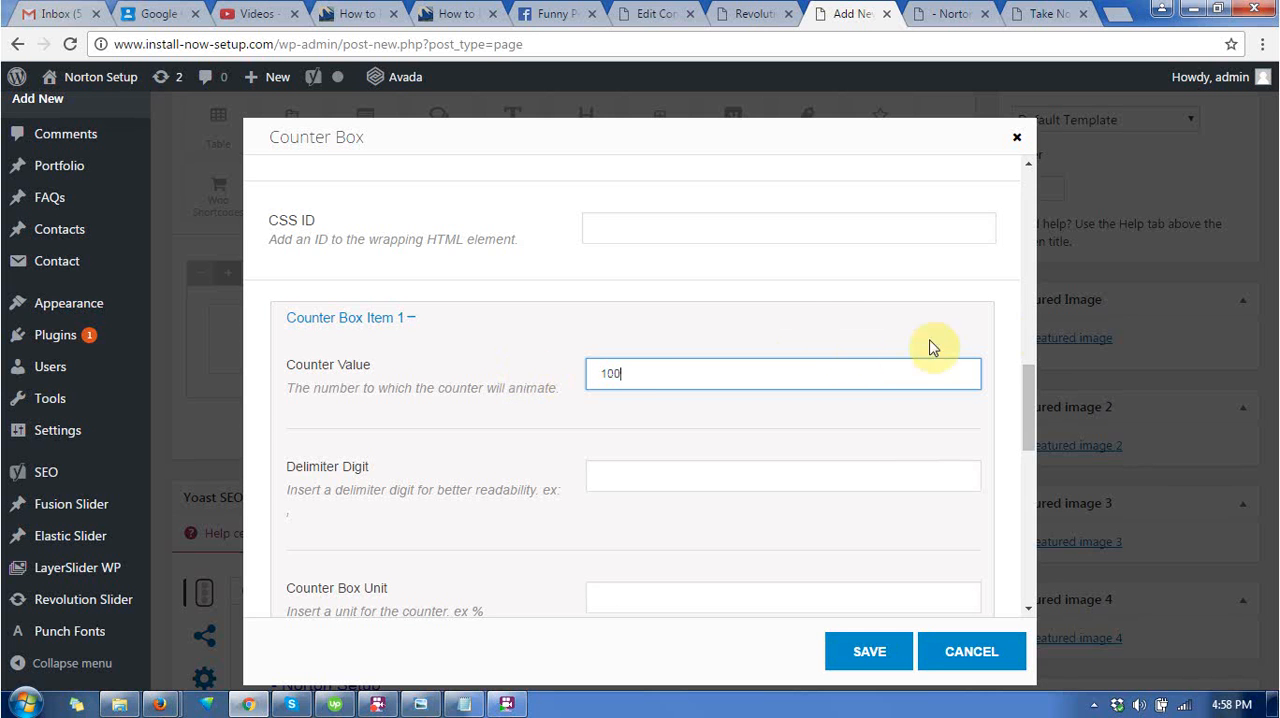
{"action": "scroll", "scroll_direction": "down", "scroll_amount": 3}
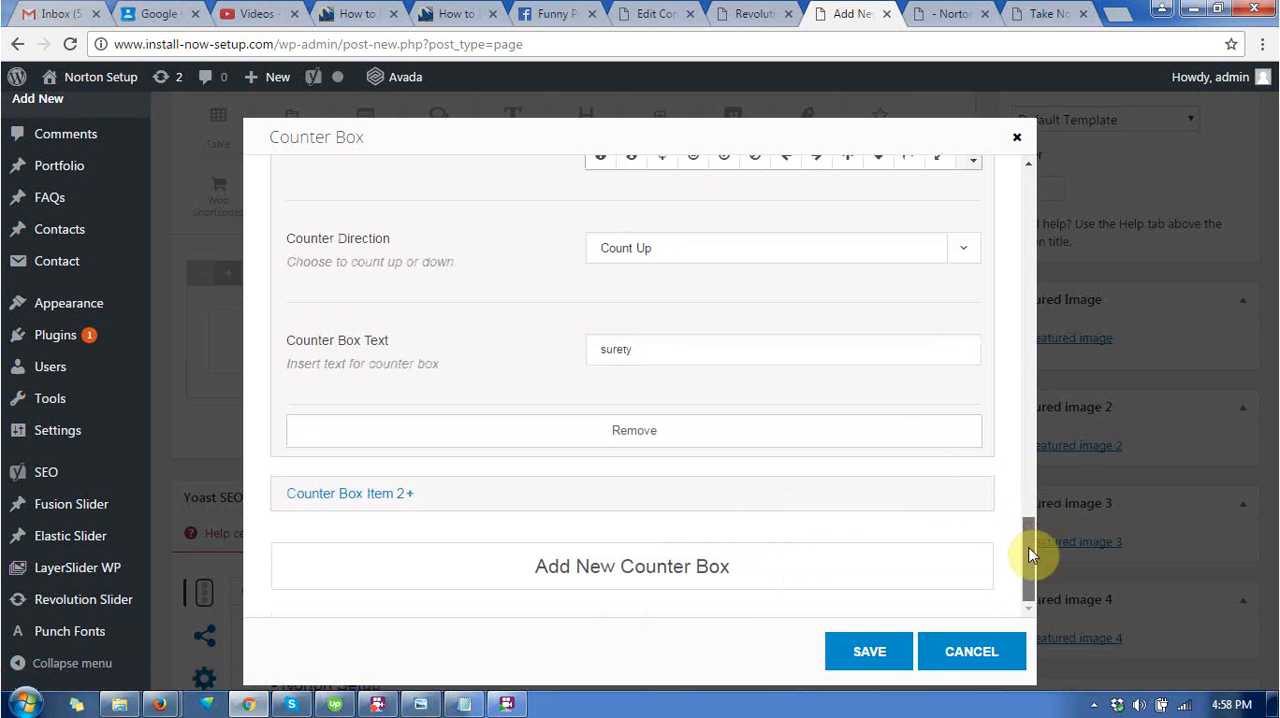
Step: Give Counter Box Item 2 value 99.9 and caption 'uptime', then save and preview
{"action": "left_click", "coordinate": [349, 493]}
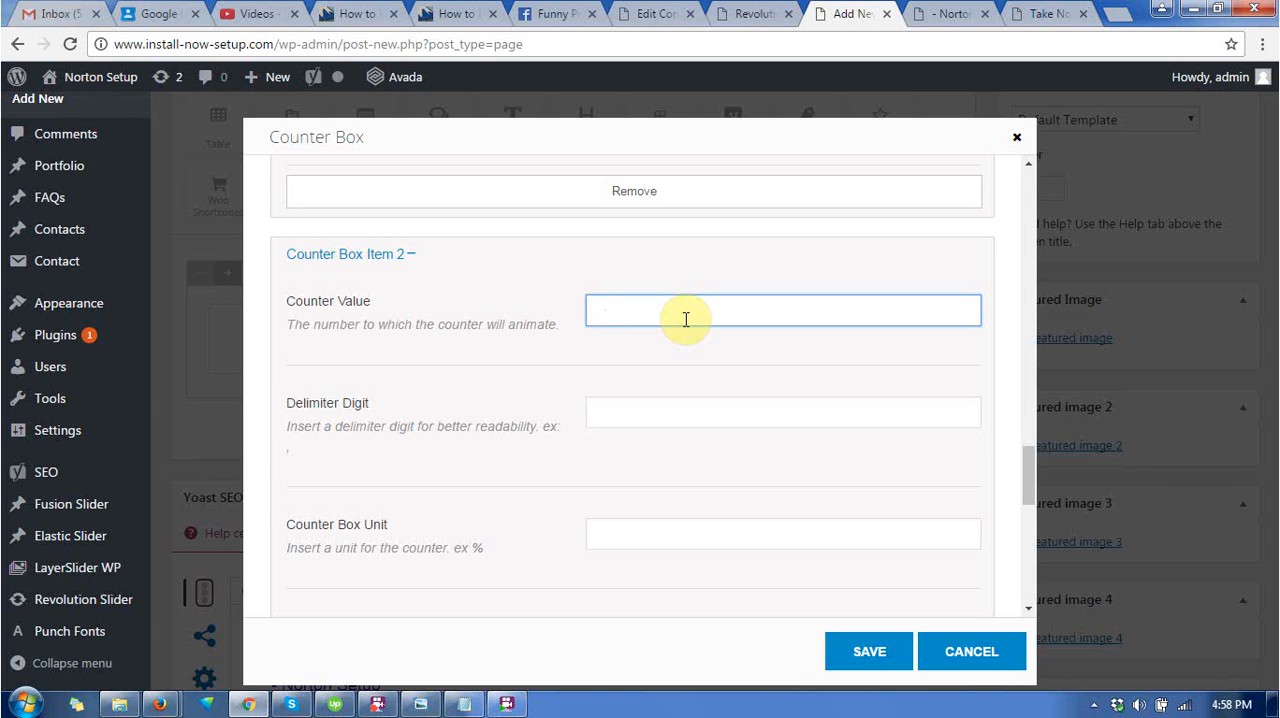
{"action": "type", "text": "99.9"}
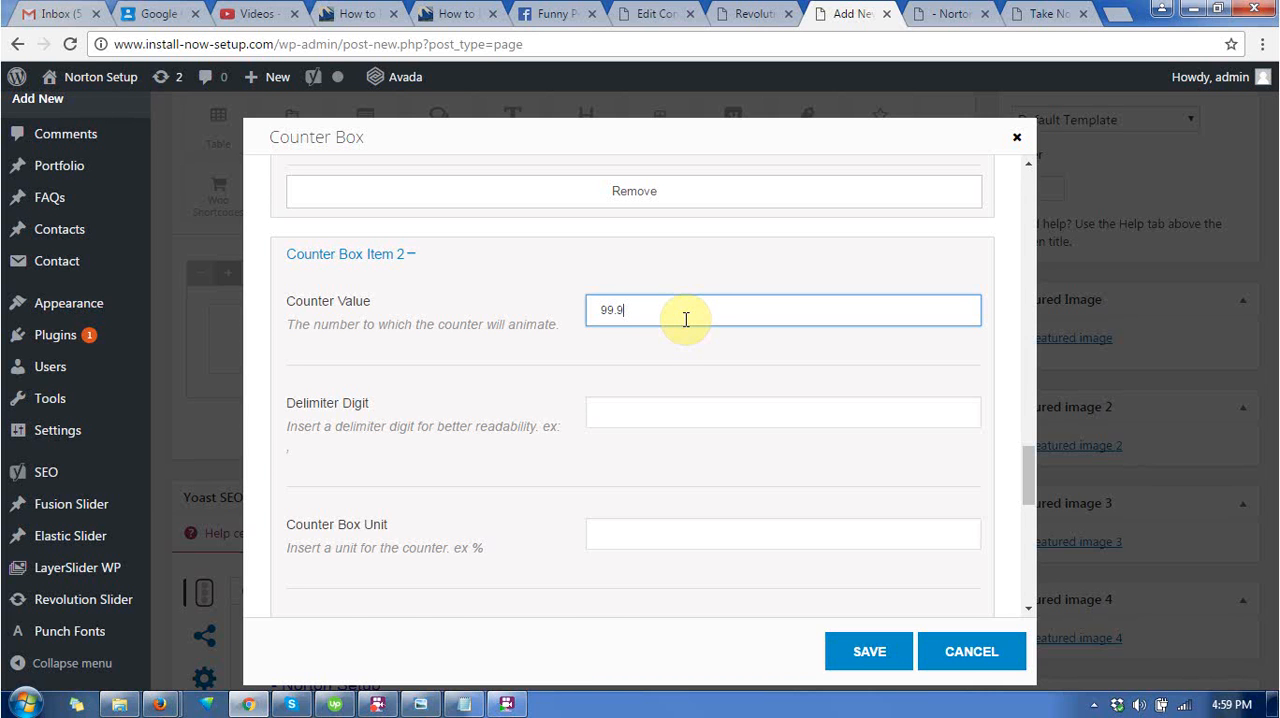
{"action": "scroll", "scroll_direction": "down", "scroll_amount": 3}
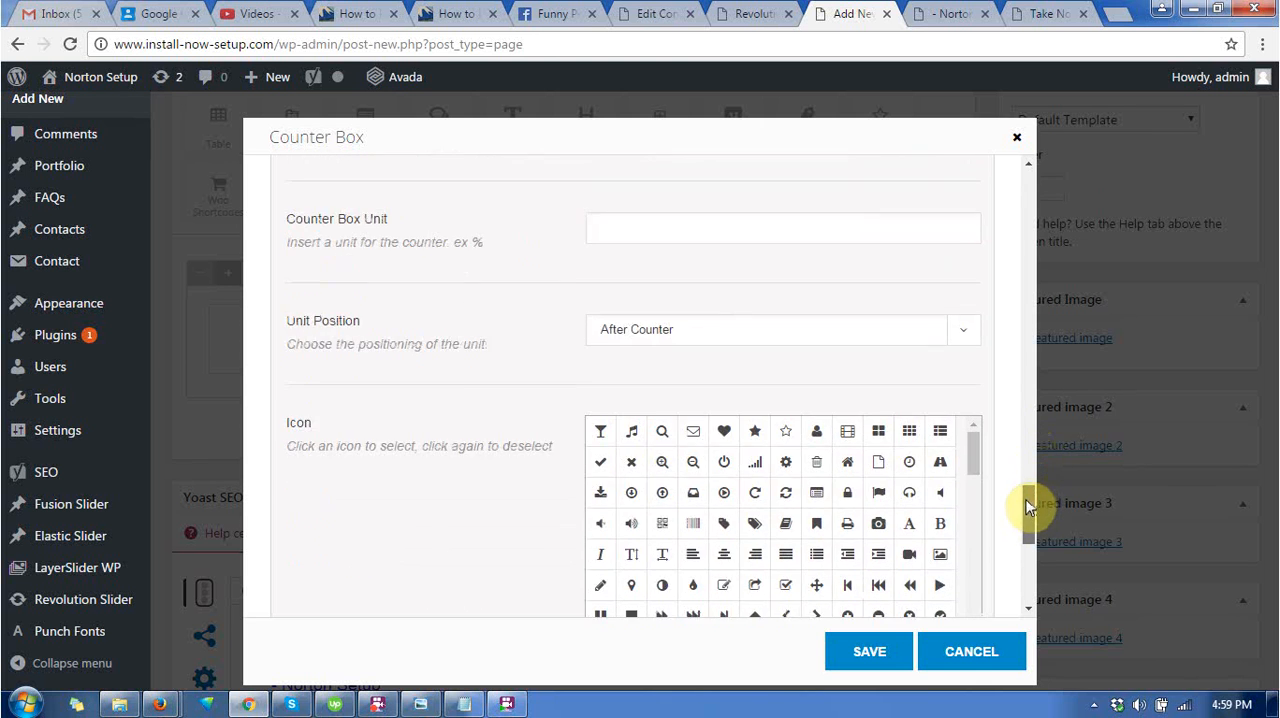
{"action": "scroll", "scroll_direction": "down", "scroll_amount": 3}
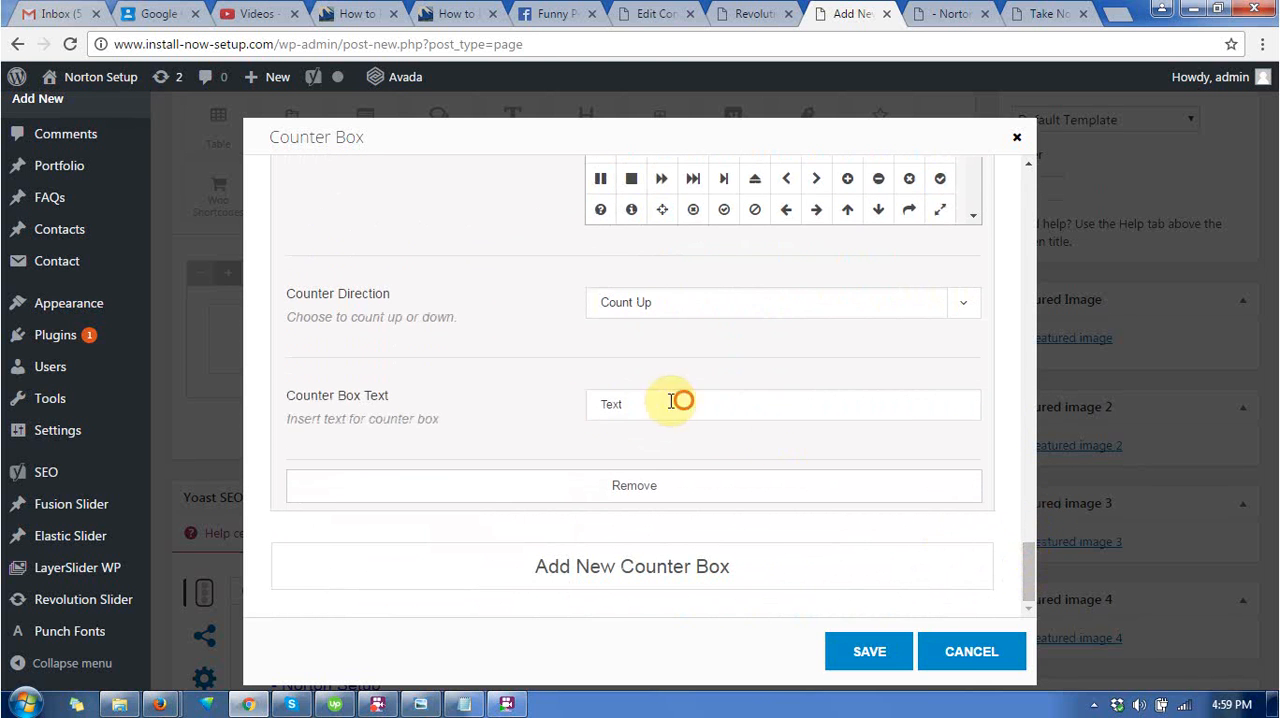
{"action": "type", "text": "ub"}
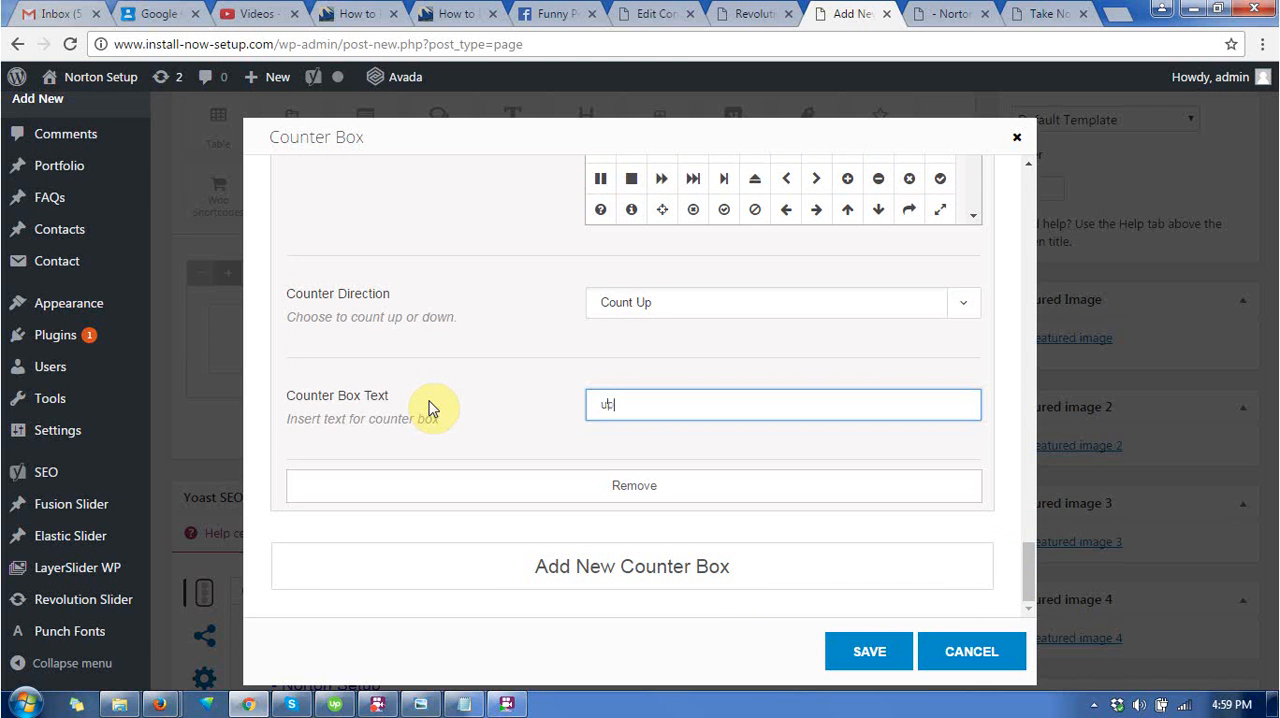
{"action": "mouse_move", "coordinate": [341, 514]}
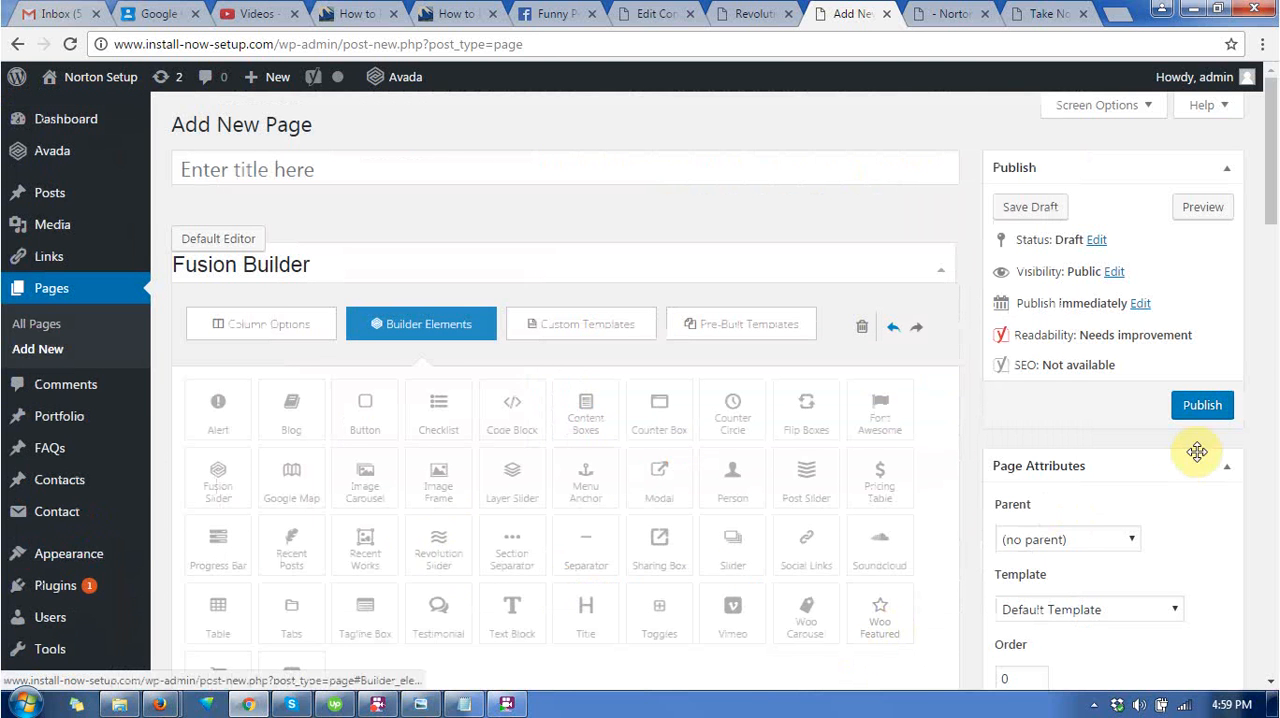
{"action": "left_click", "coordinate": [1202, 207]}
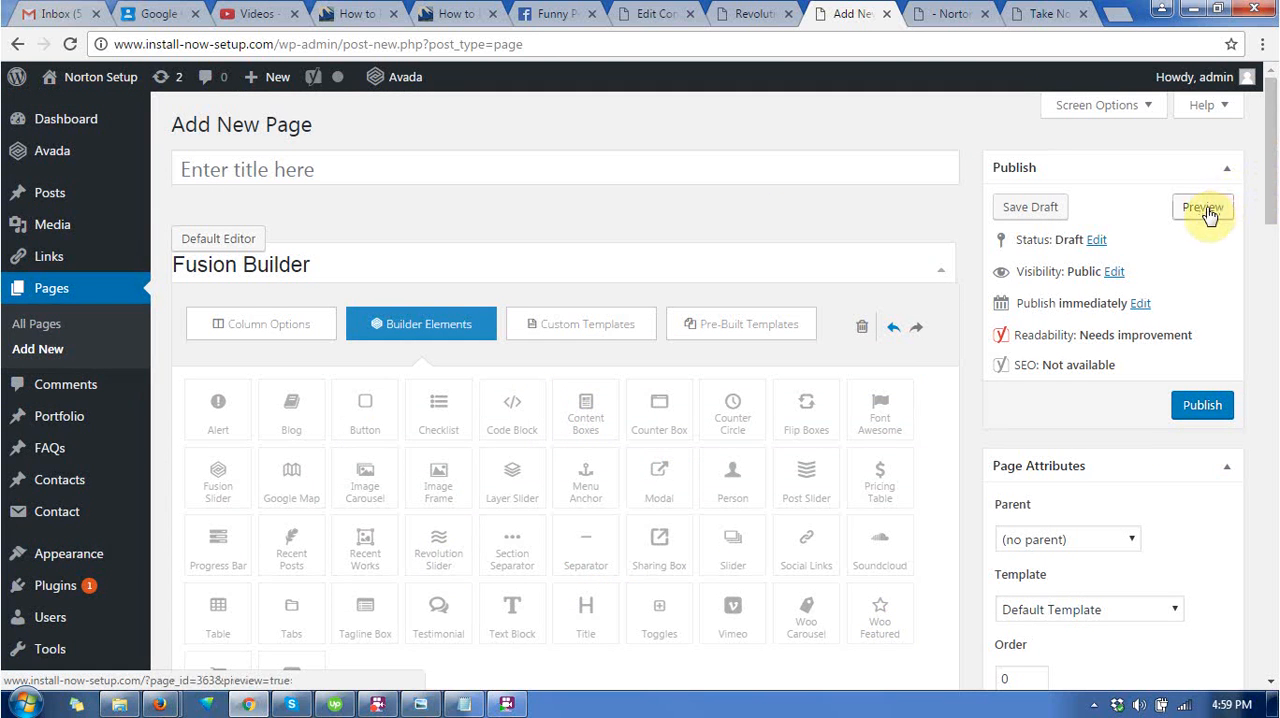
{"action": "left_click", "coordinate": [1202, 207]}
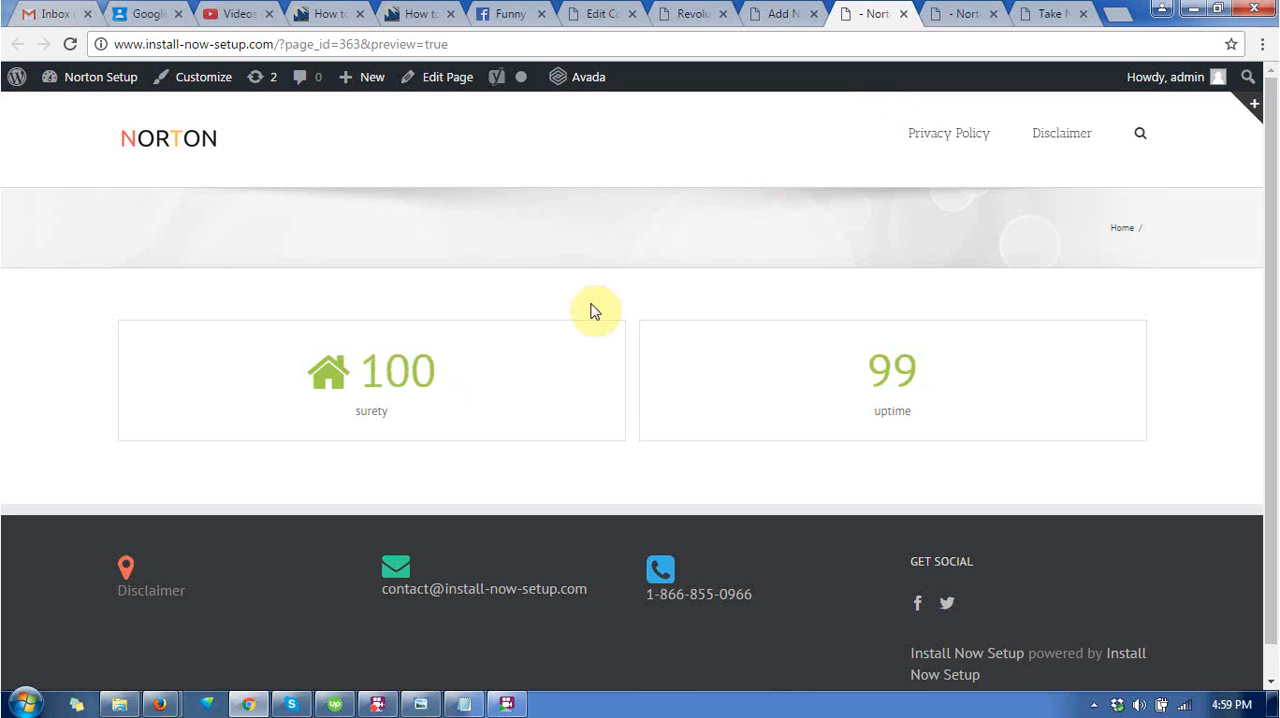
{"action": "mouse_move", "coordinate": [318, 378]}
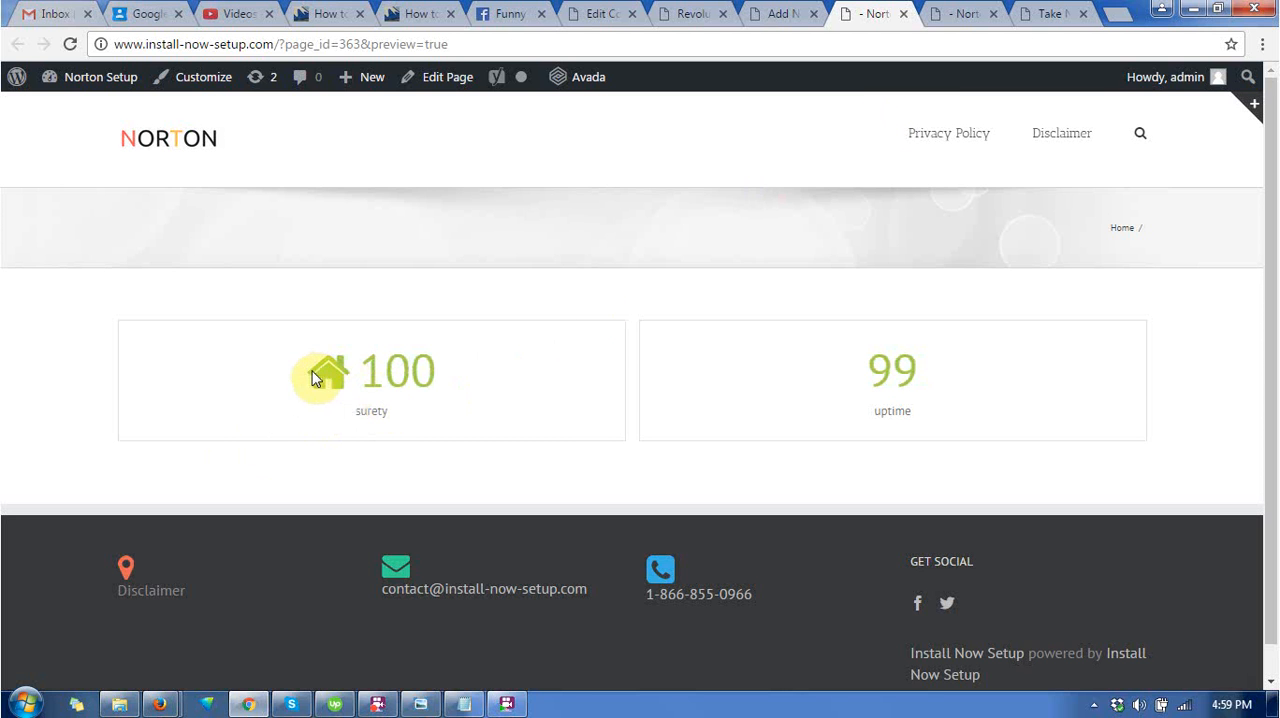
{"action": "mouse_move", "coordinate": [549, 437]}
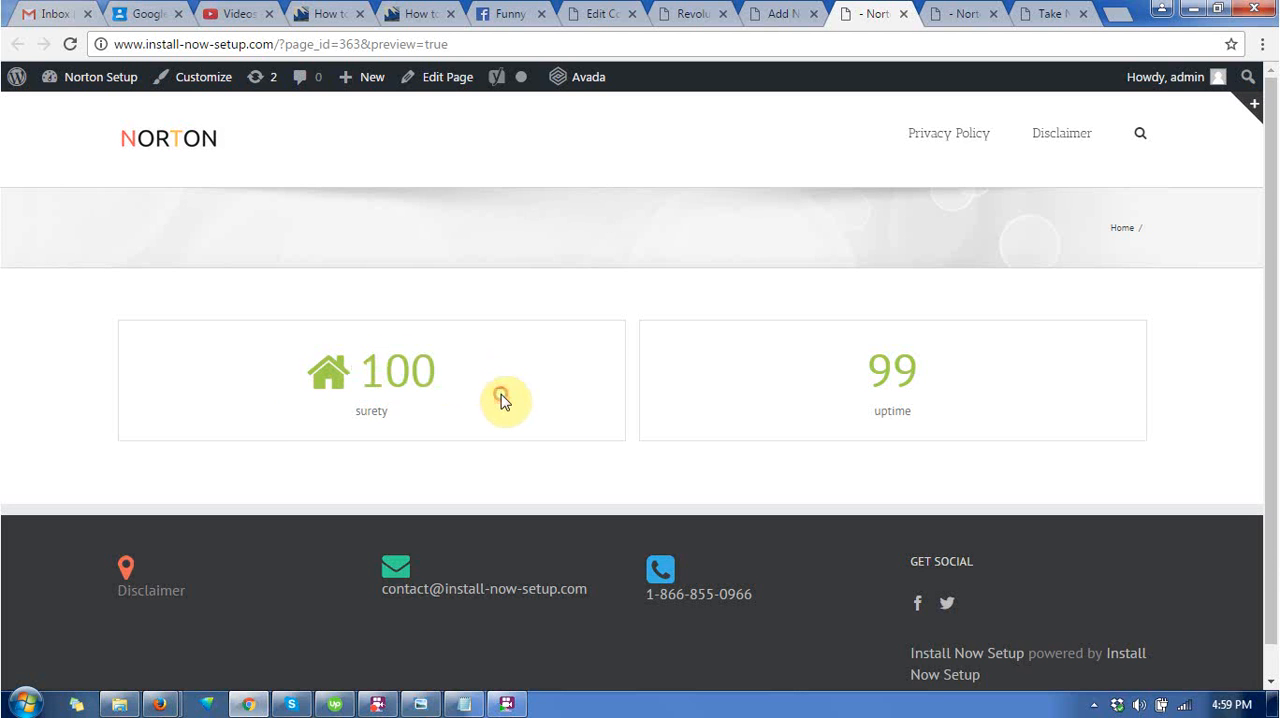
Step: Inspect the preview showing the 100 surety and 99 uptime counters
{"action": "double_click", "coordinate": [371, 411]}
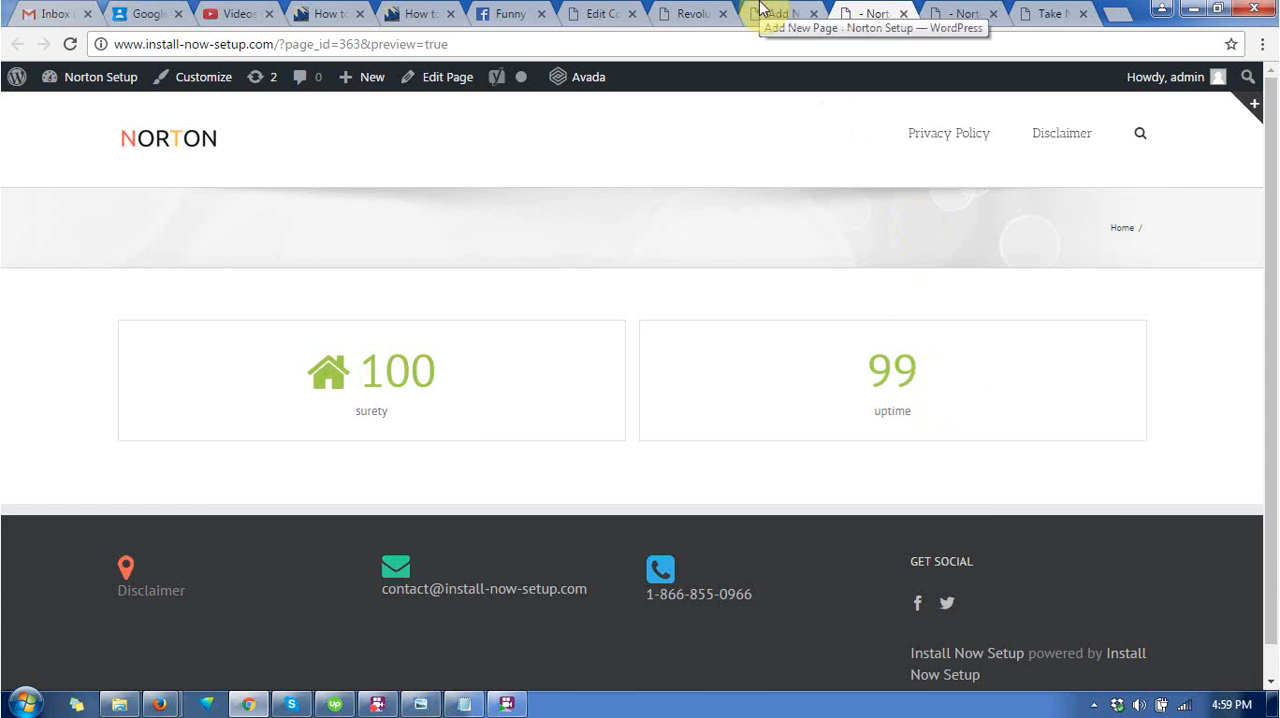
Step: Reopen the Counter Box settings, set 3 columns, and add a third counter item
{"action": "left_click", "coordinate": [780, 13]}
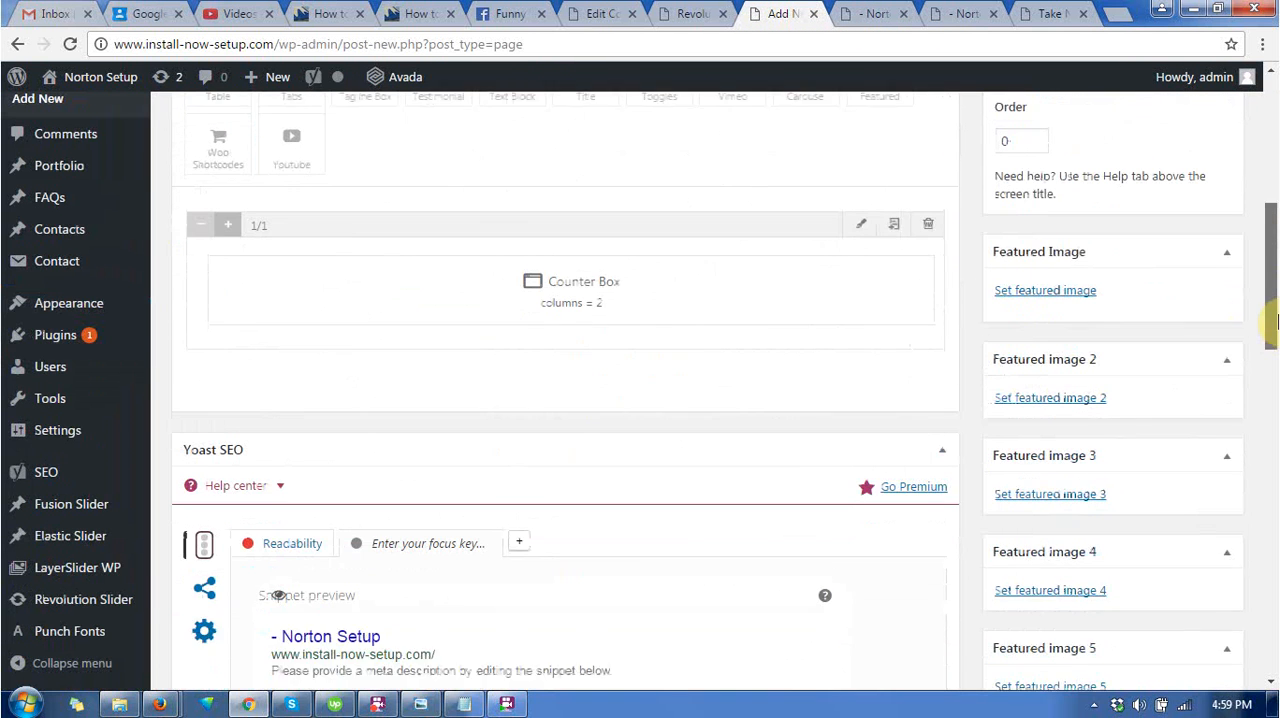
{"action": "left_click", "coordinate": [860, 224]}
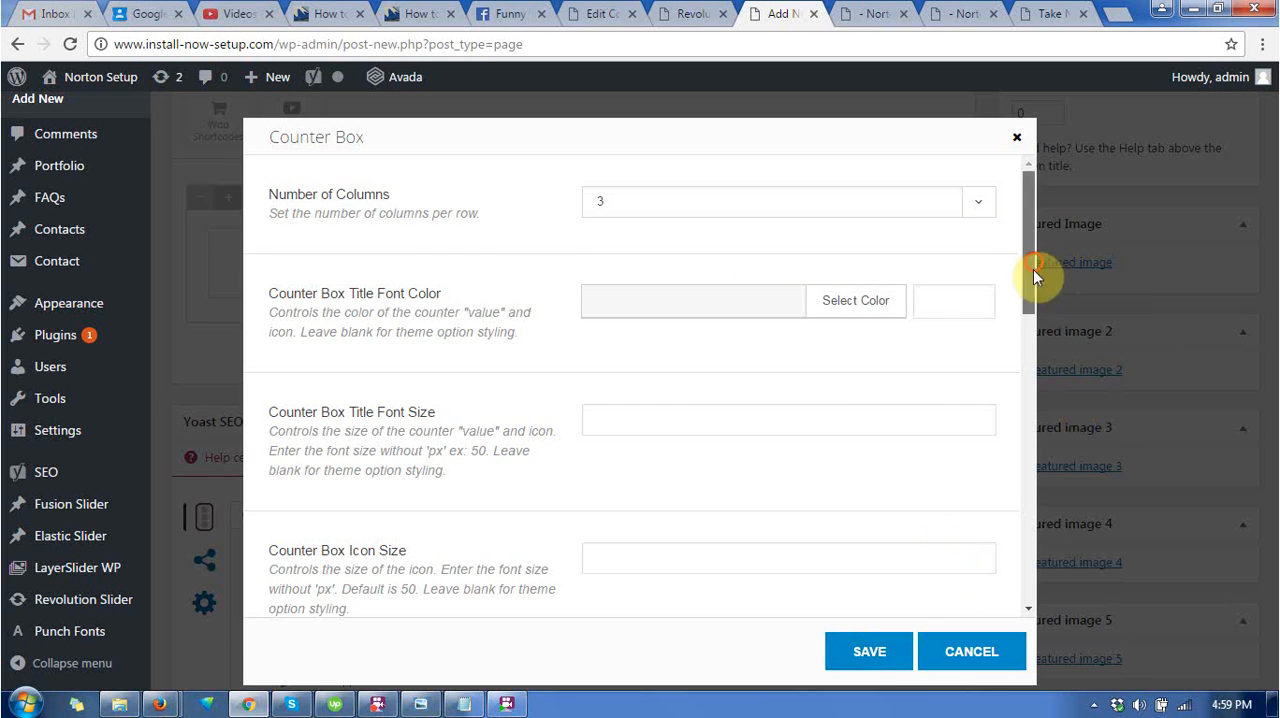
{"action": "scroll", "scroll_direction": "down", "scroll_amount": 3}
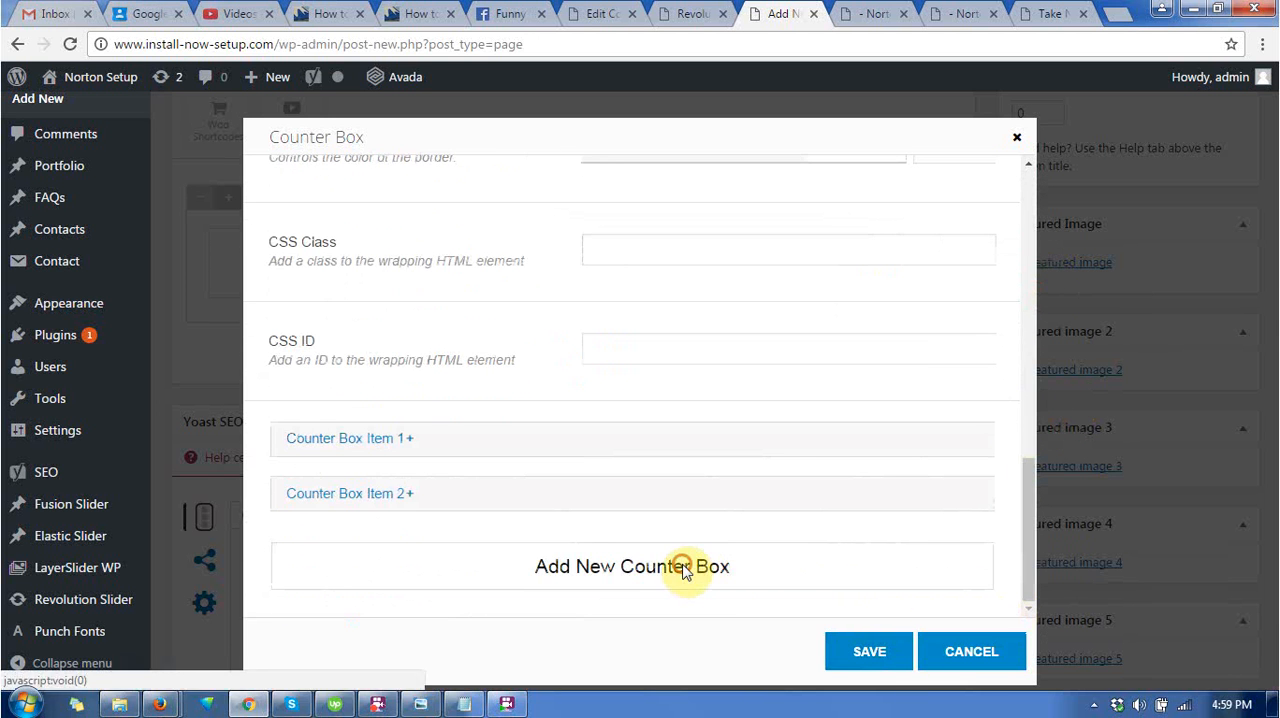
{"action": "left_click", "coordinate": [631, 566]}
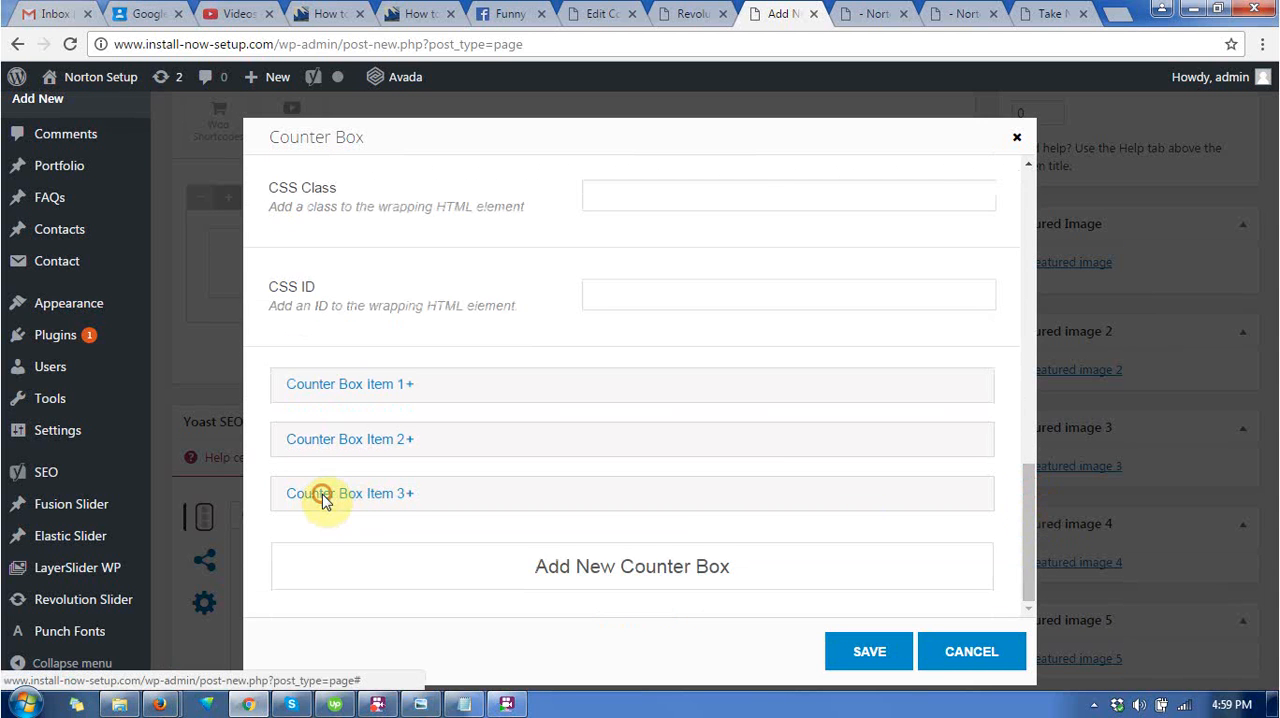
Step: Give Counter Box Item 3 value 8000 and caption 'customer satisfaction' using a spelling suggestion
{"action": "left_click", "coordinate": [349, 493]}
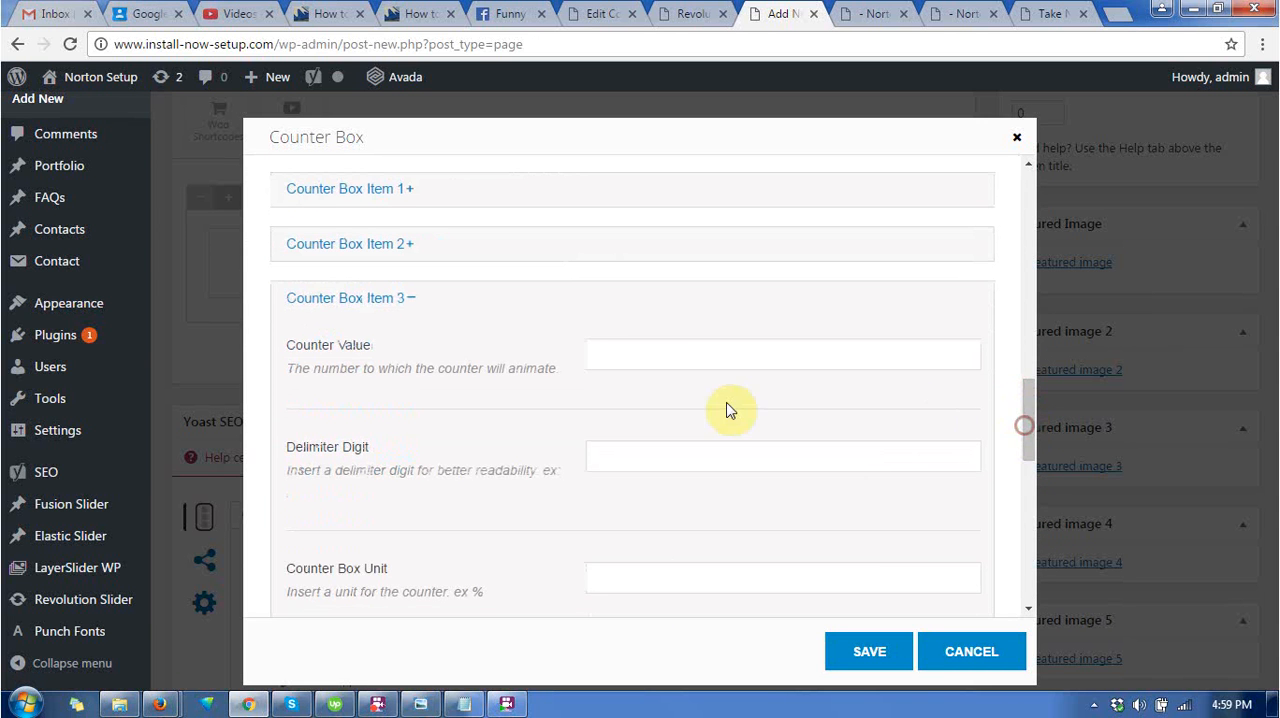
{"action": "left_click", "coordinate": [783, 354]}
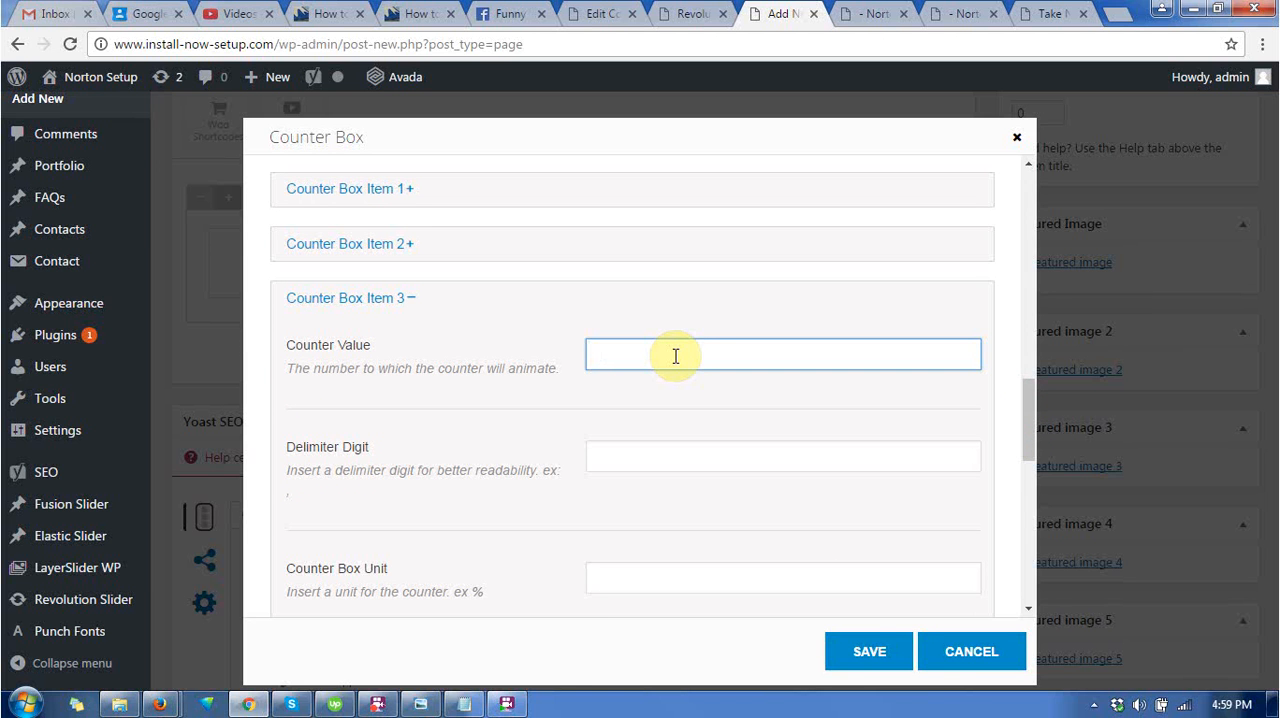
{"action": "type", "text": "8"}
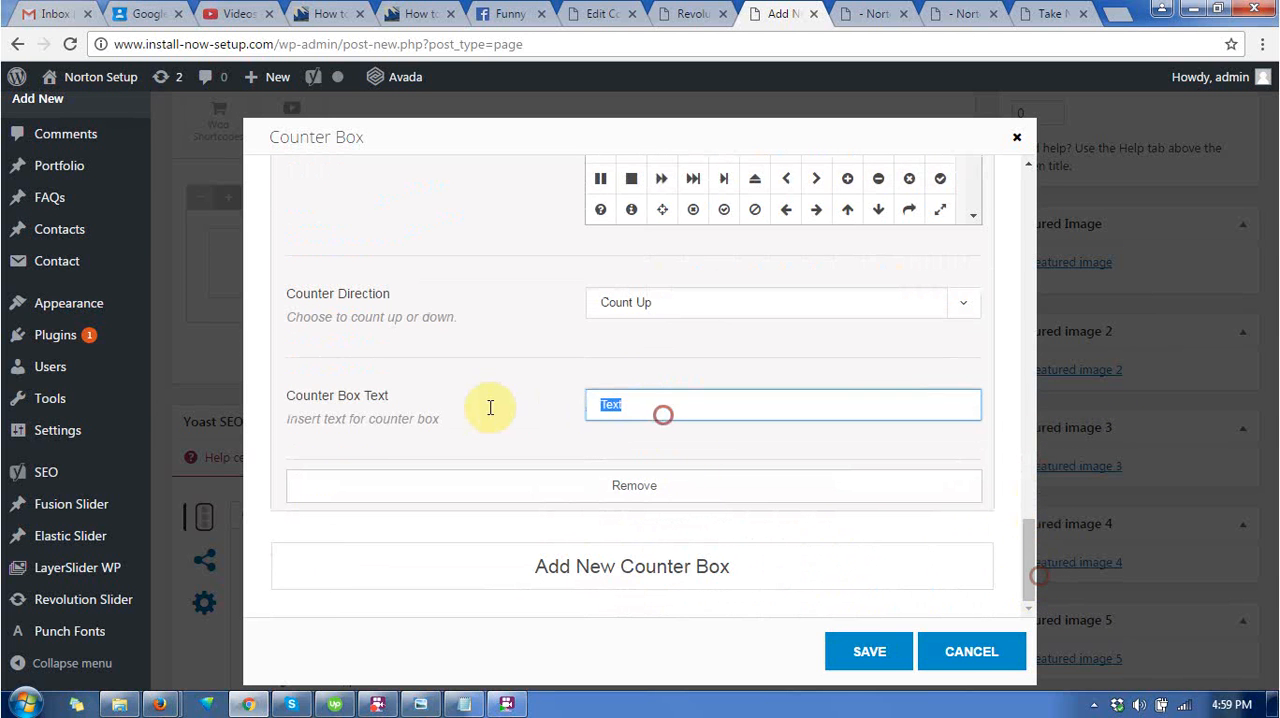
{"action": "type", "text": "custo e sati"}
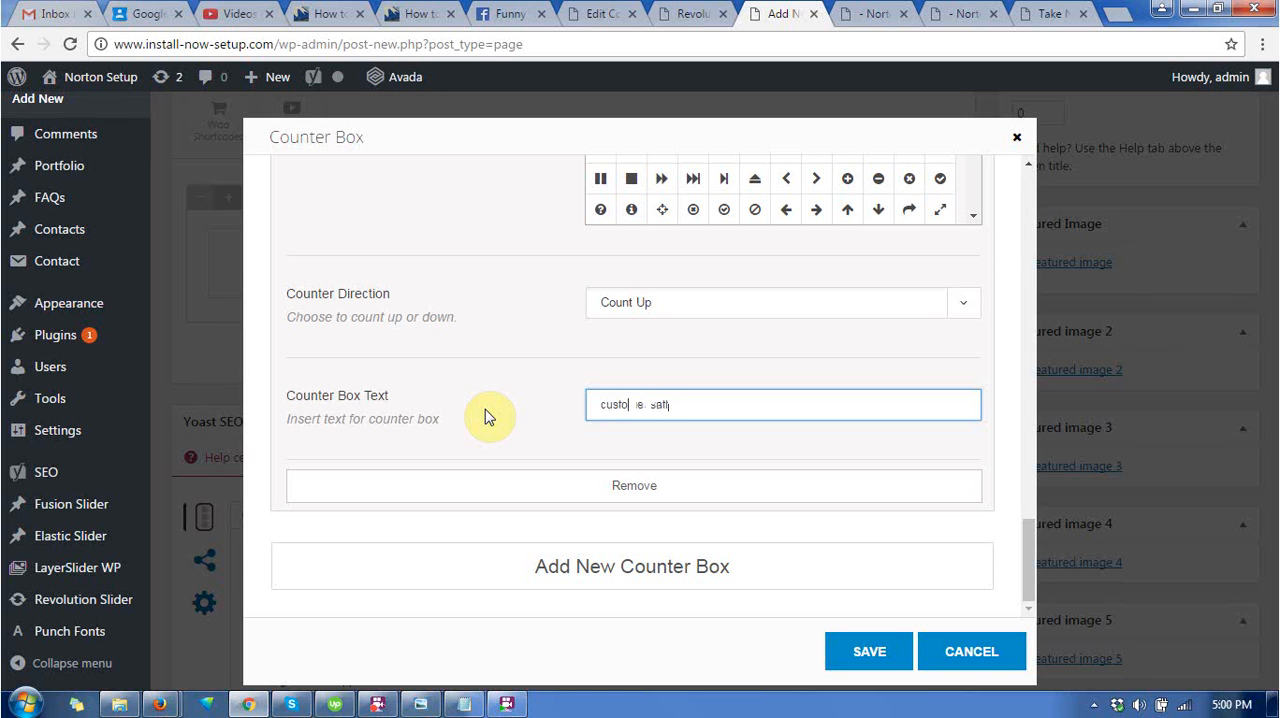
{"action": "type", "text": "customer satisfication"}
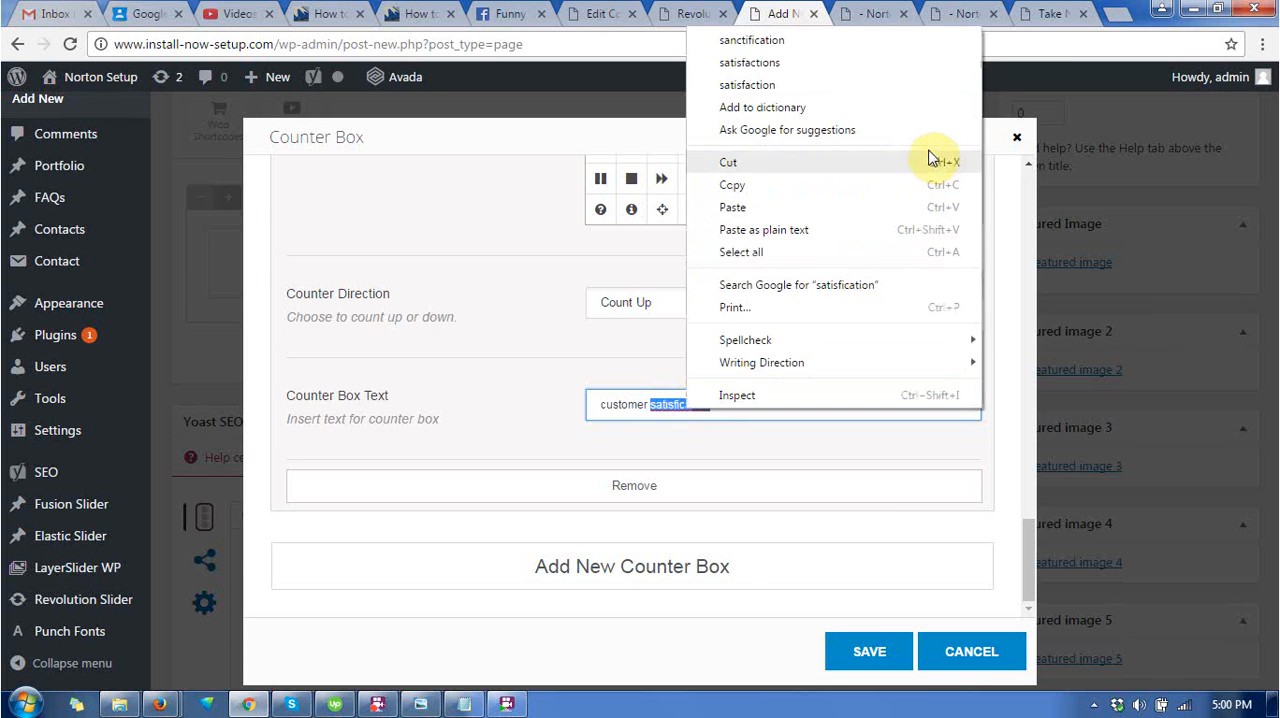
{"action": "left_click", "coordinate": [751, 40]}
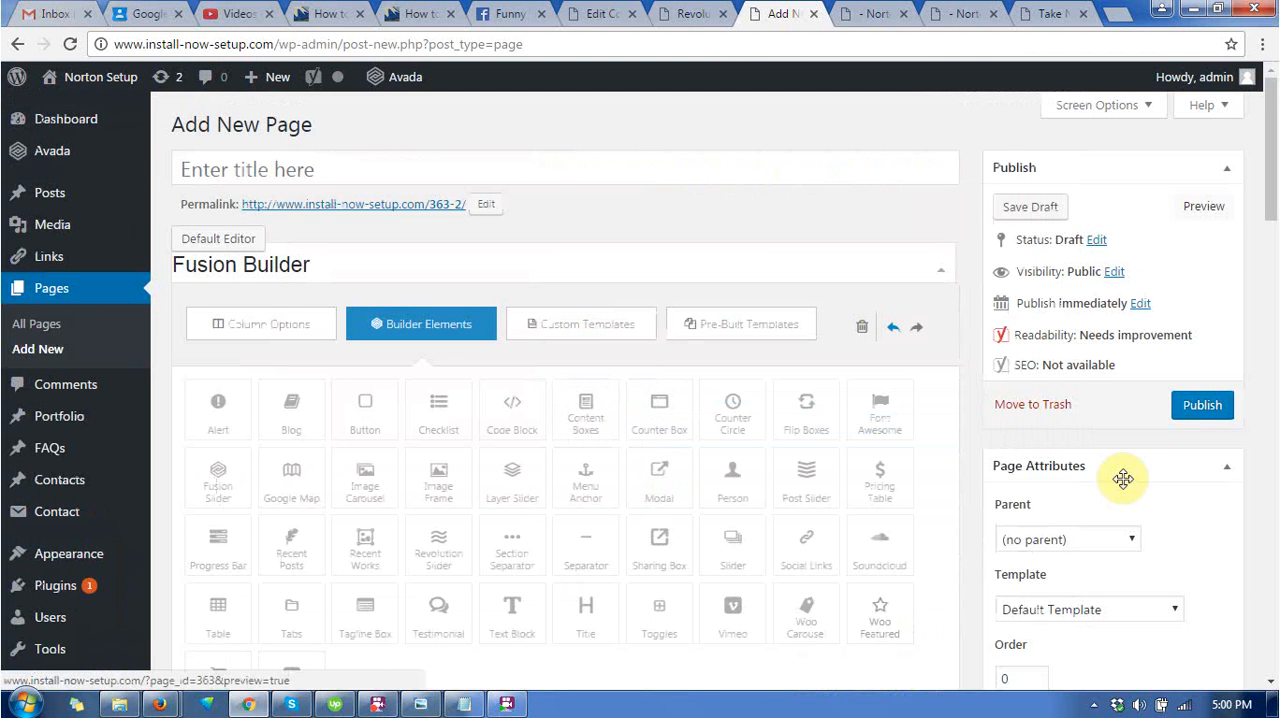
{"action": "mouse_move", "coordinate": [1204, 206]}
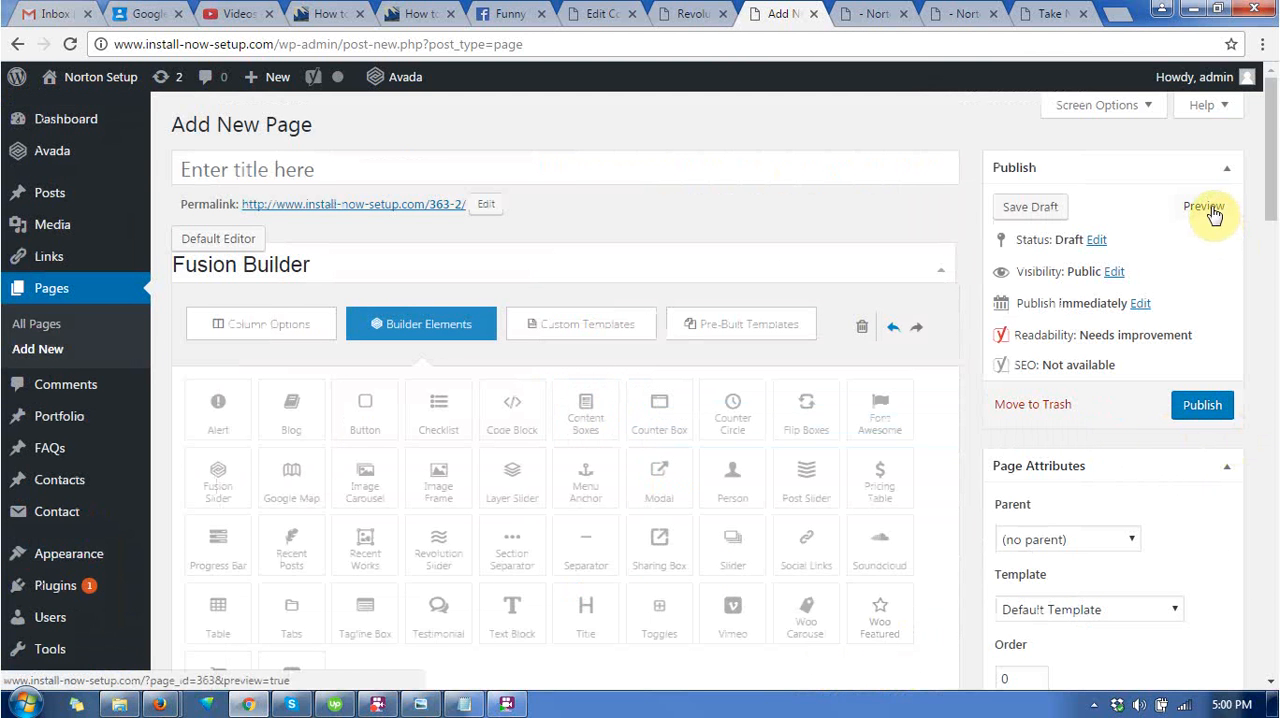
{"action": "mouse_move", "coordinate": [872, 95]}
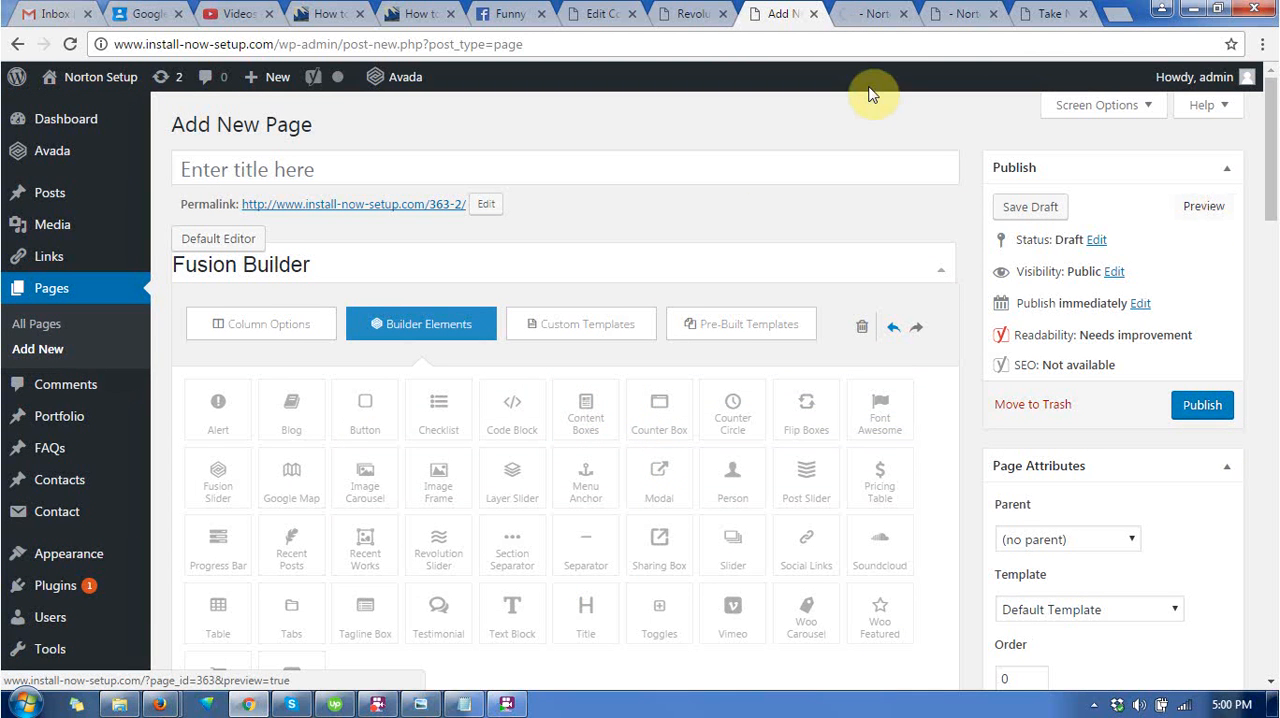
{"action": "mouse_move", "coordinate": [870, 13]}
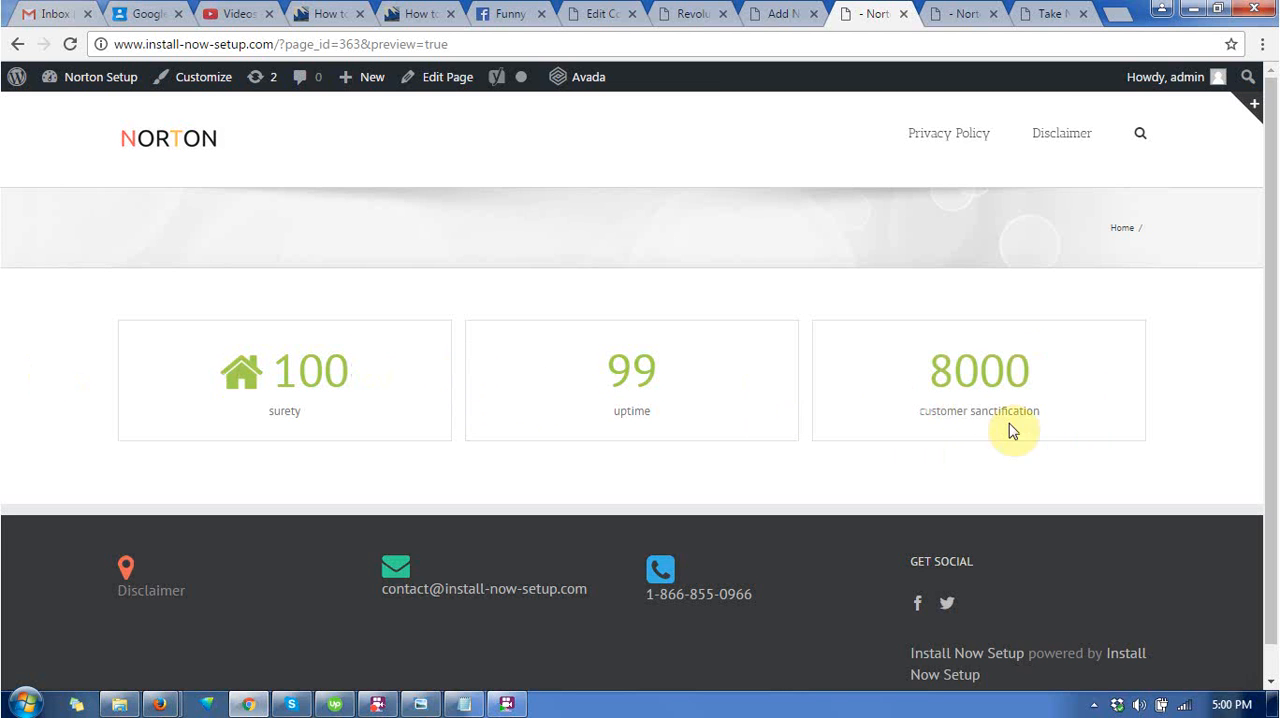
{"action": "mouse_move", "coordinate": [582, 424]}
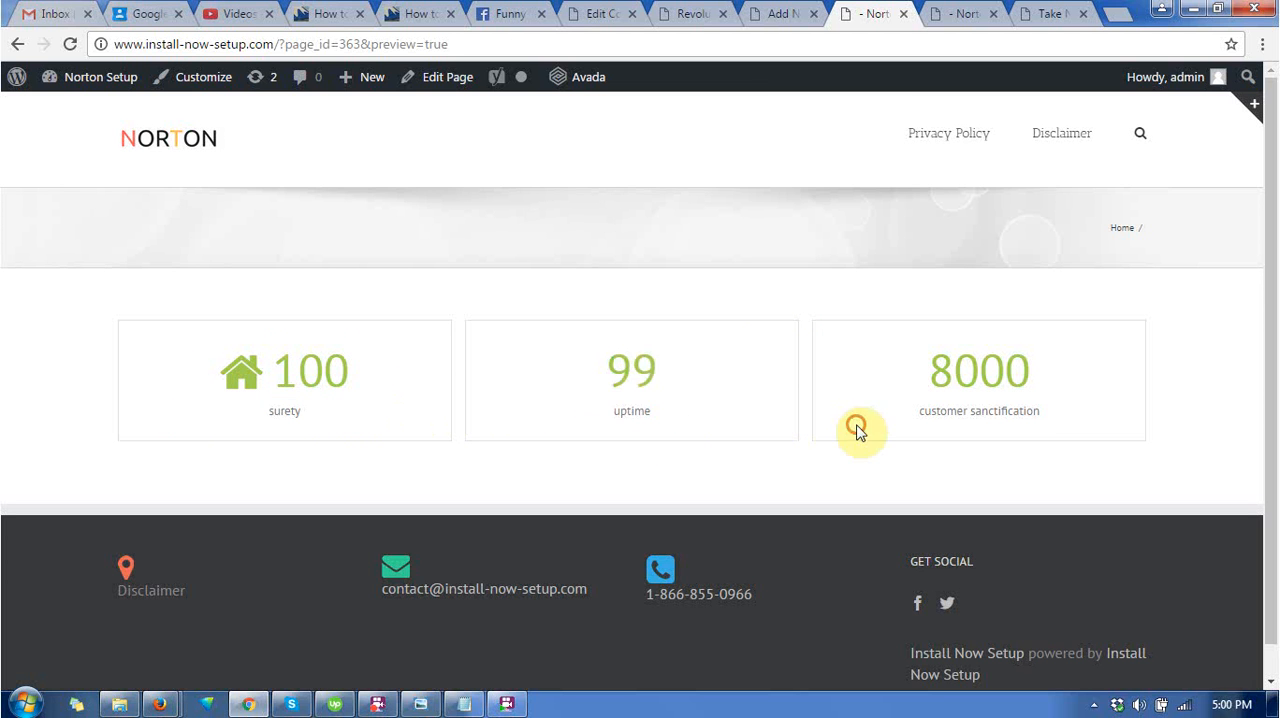
{"action": "mouse_move", "coordinate": [727, 367]}
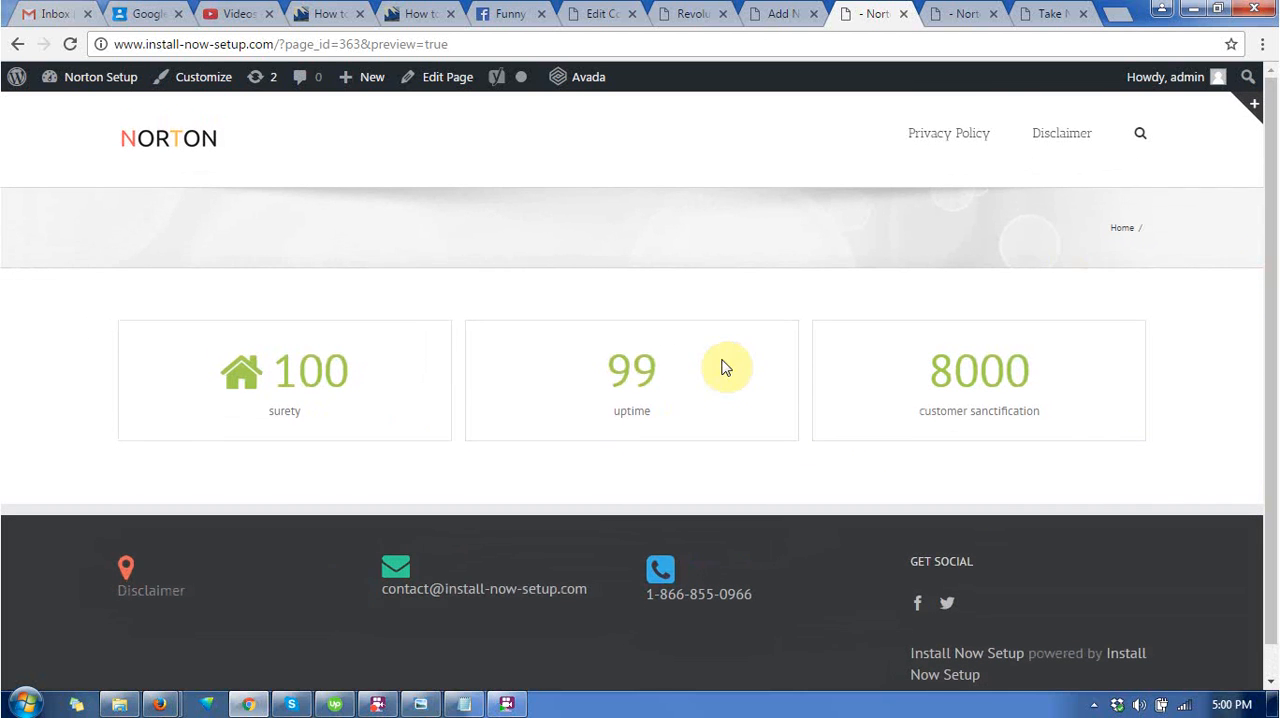
{"action": "mouse_move", "coordinate": [987, 333]}
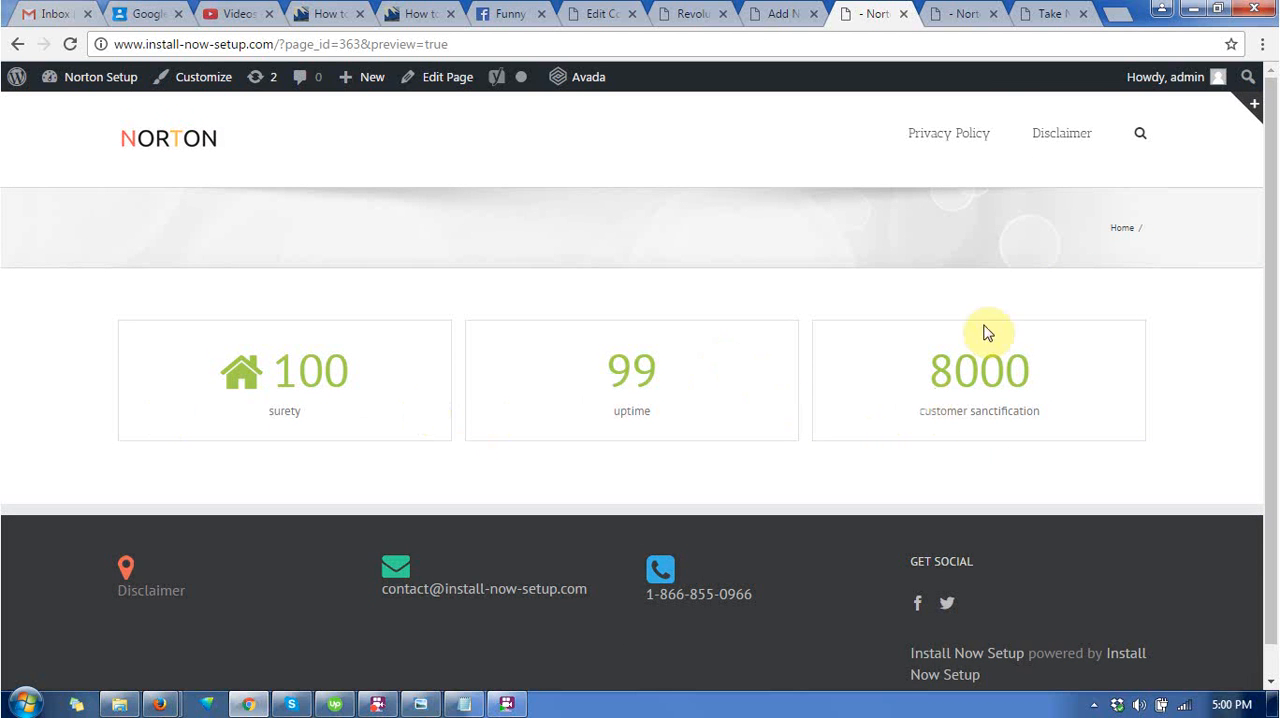
{"action": "mouse_move", "coordinate": [700, 173]}
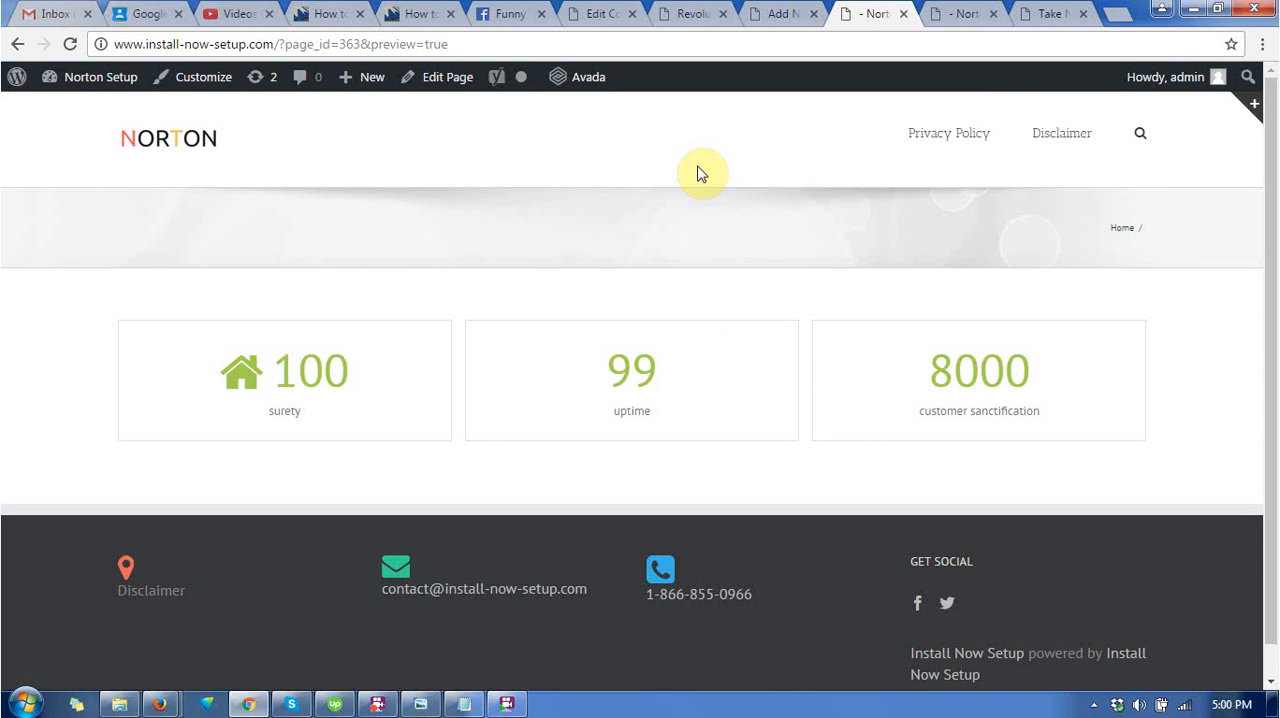
{"action": "mouse_move", "coordinate": [544, 438]}
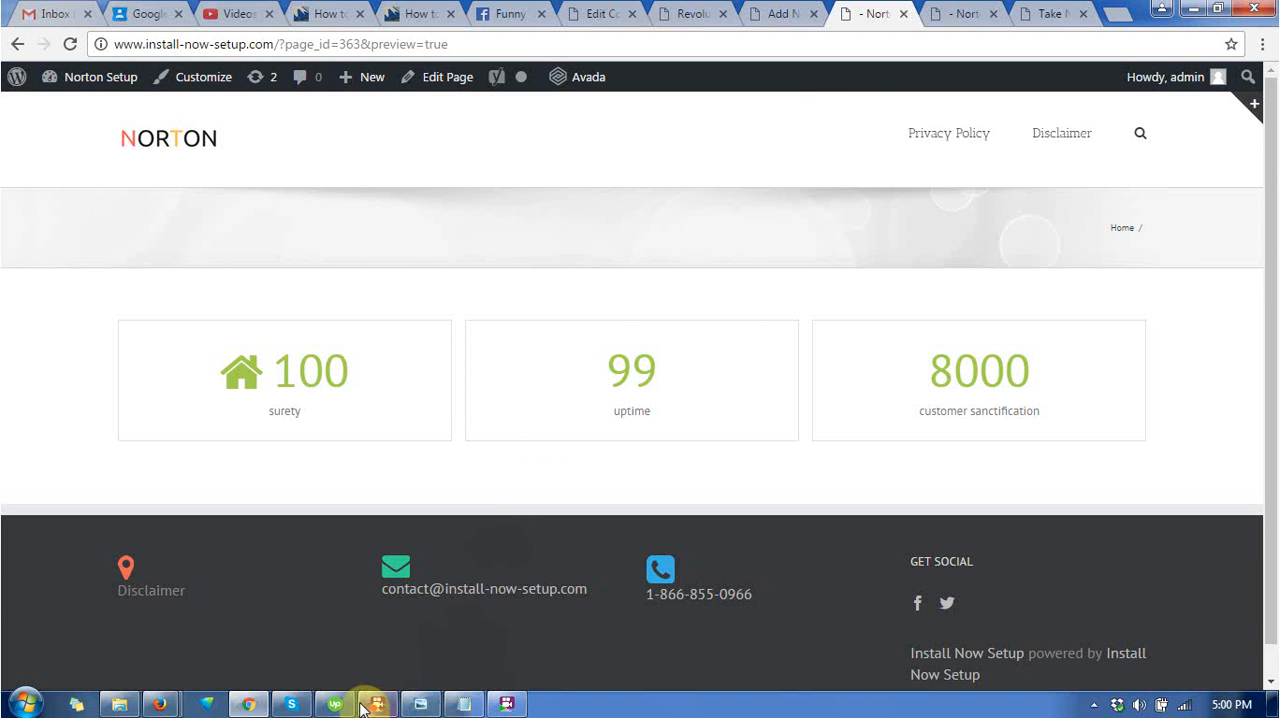
Step: Review the preview showing 100 surety, 99 uptime and 8000 customer sanctification
{"action": "left_click", "coordinate": [375, 703]}
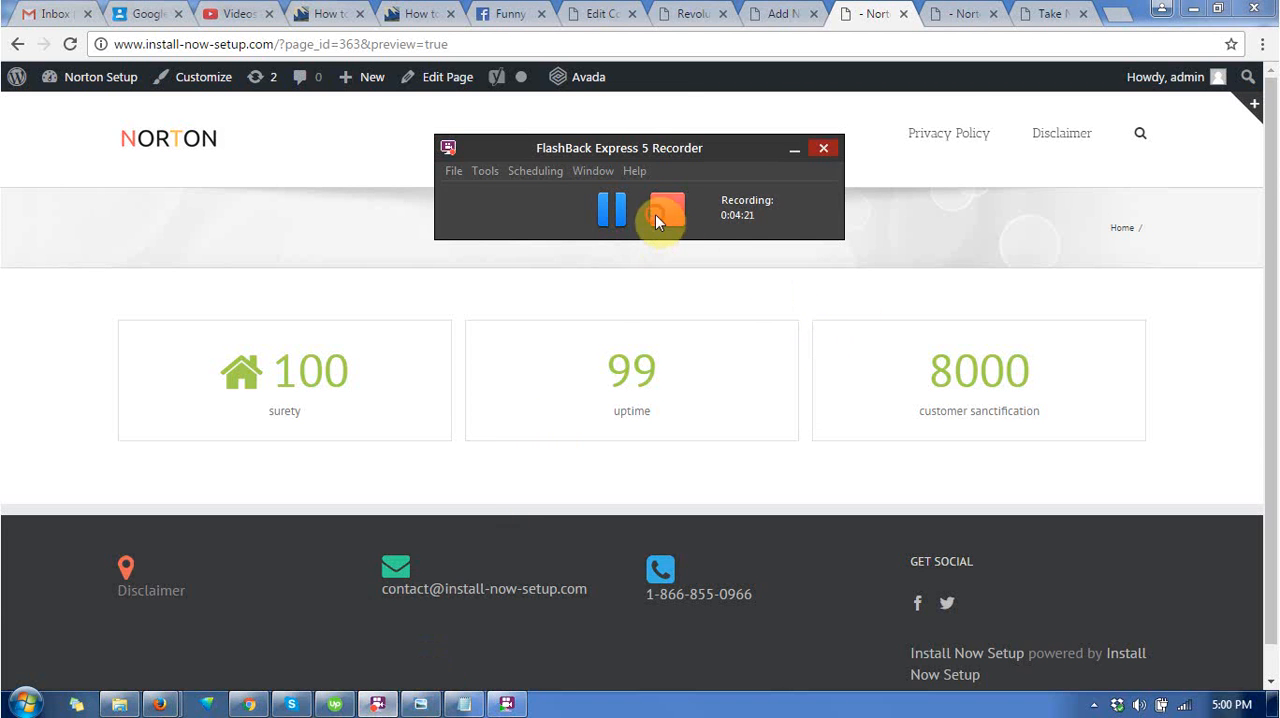